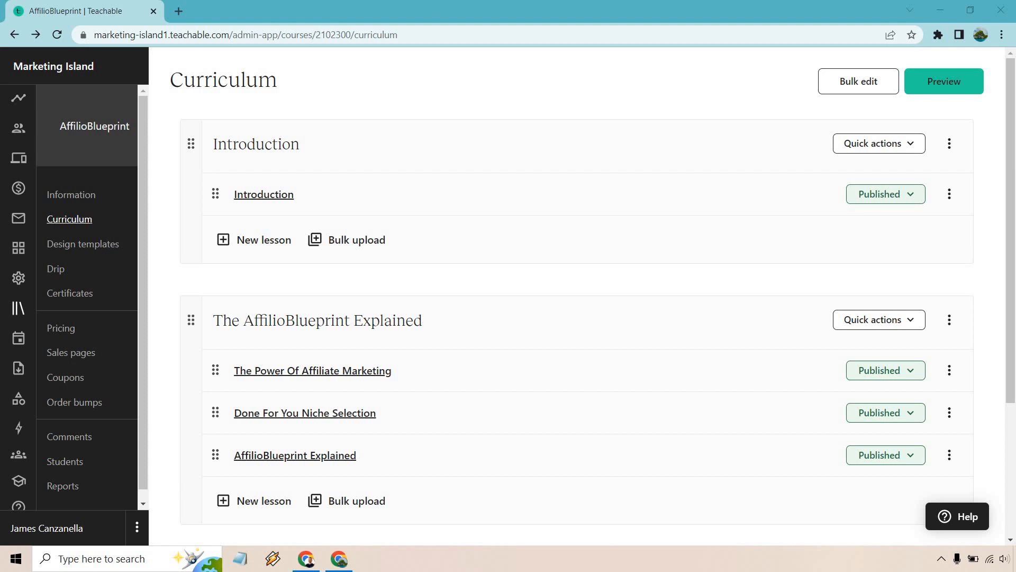
mouse_move(428, 6)
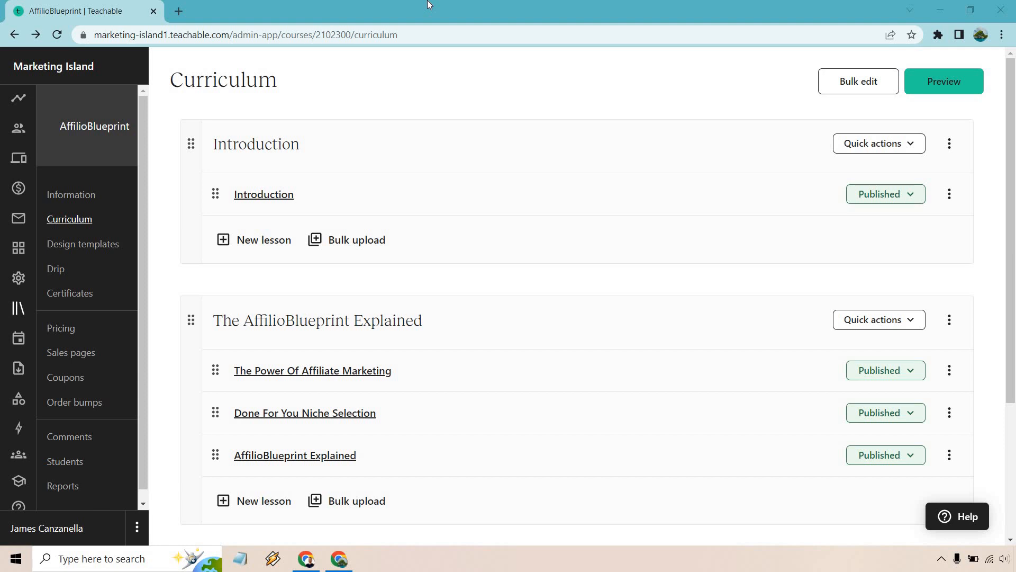
mouse_move(305, 179)
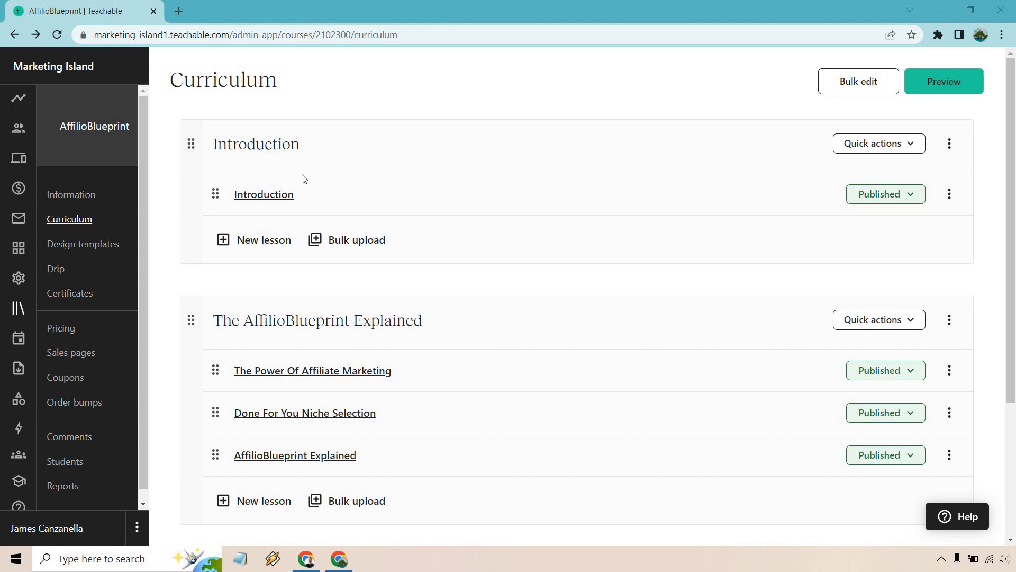
mouse_move(69, 219)
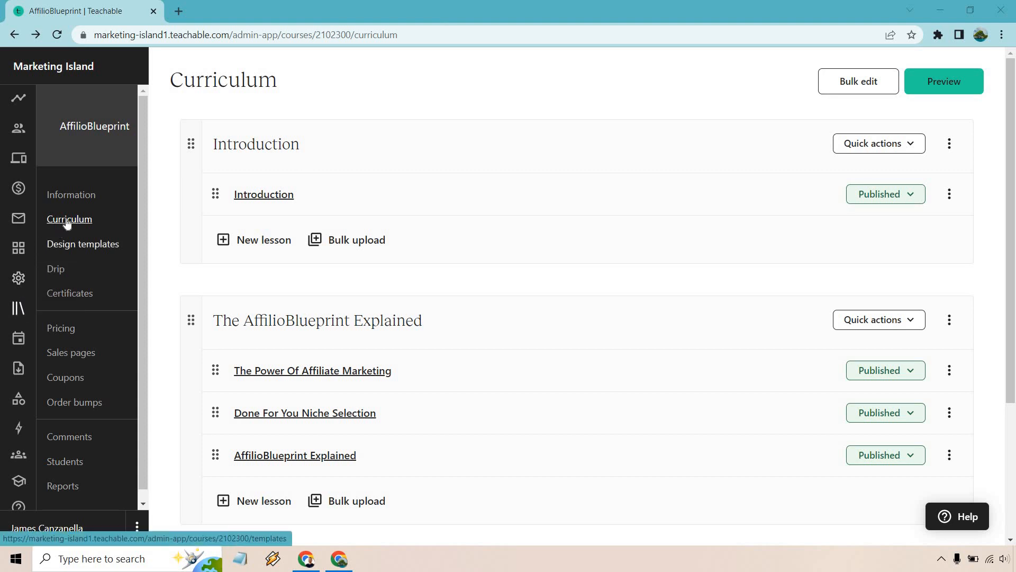
mouse_move(619, 198)
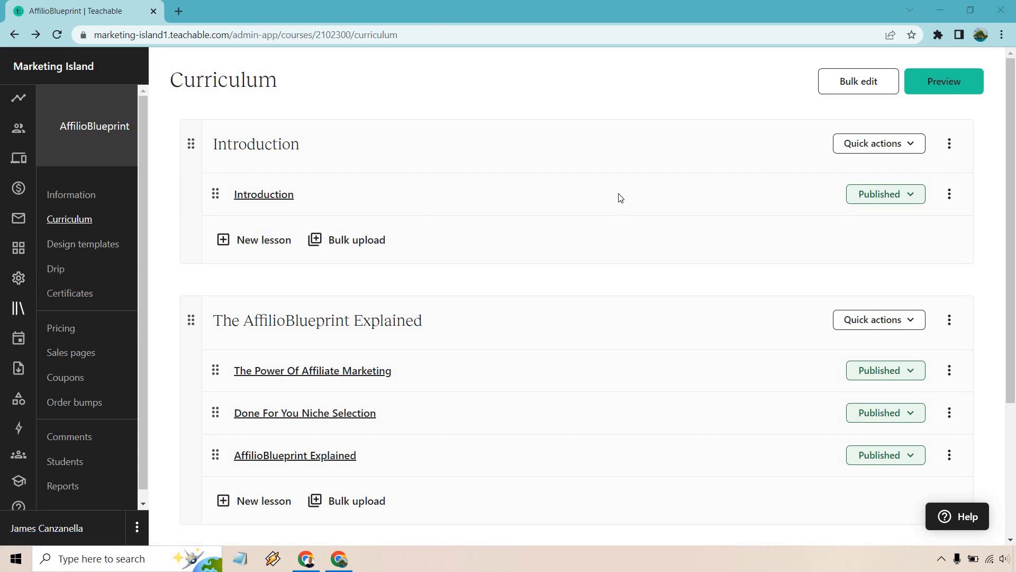
mouse_move(573, 130)
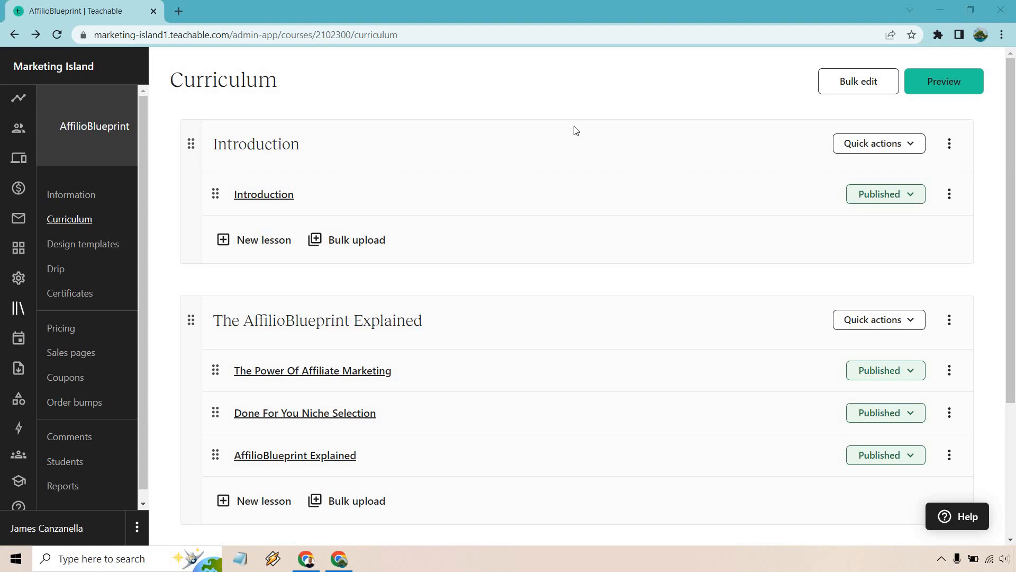
mouse_move(582, 172)
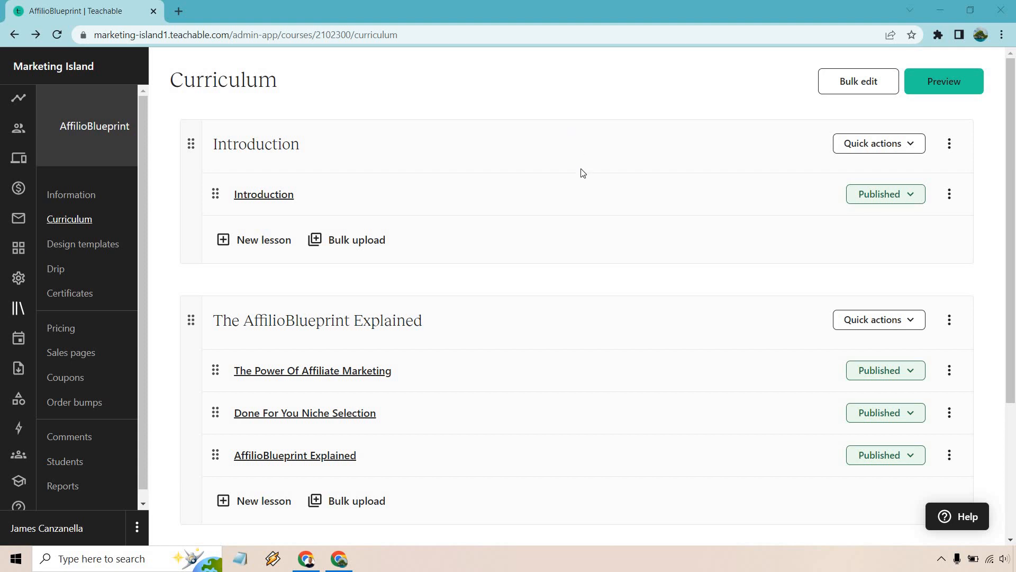
- Create a new lesson named 'Quiz' at the end of The AffilioBlueprint Explained section
scroll("down", 3)
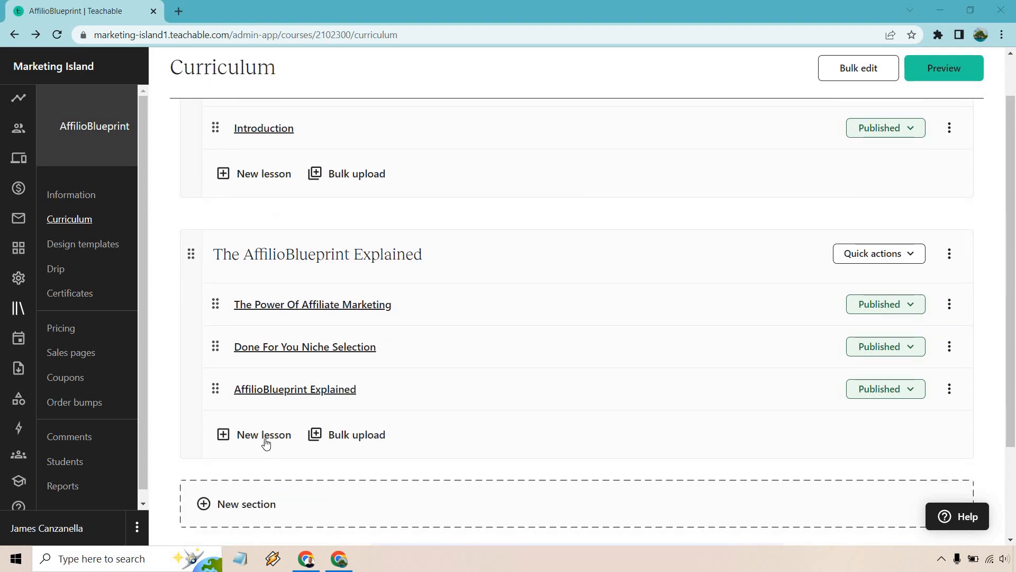
mouse_move(621, 178)
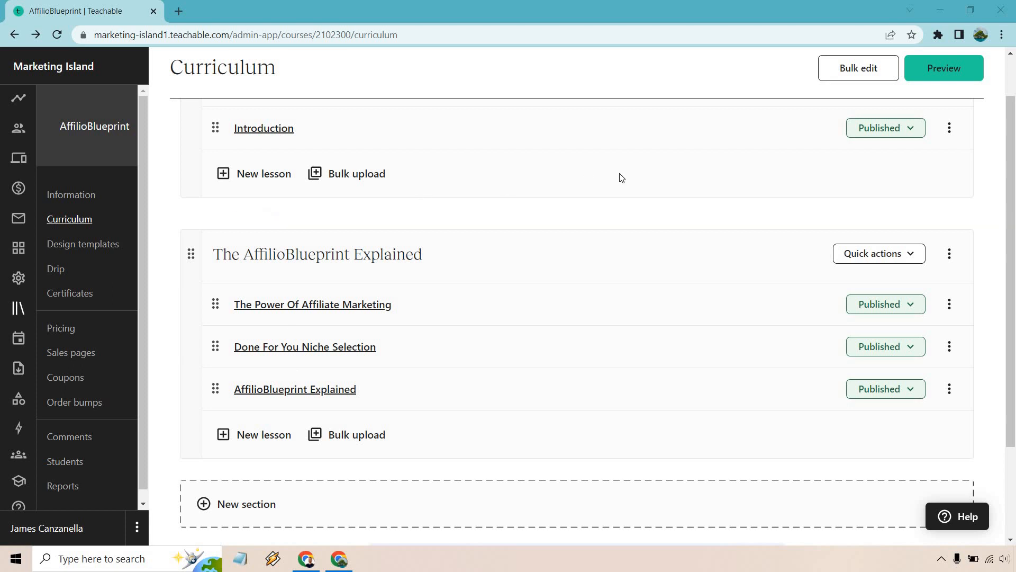
mouse_move(443, 233)
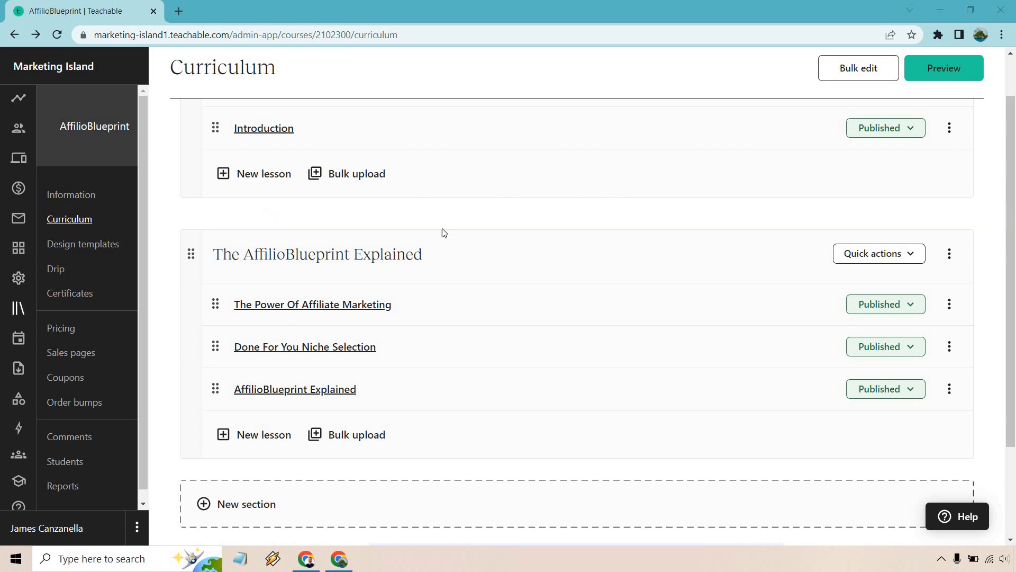
mouse_move(263, 438)
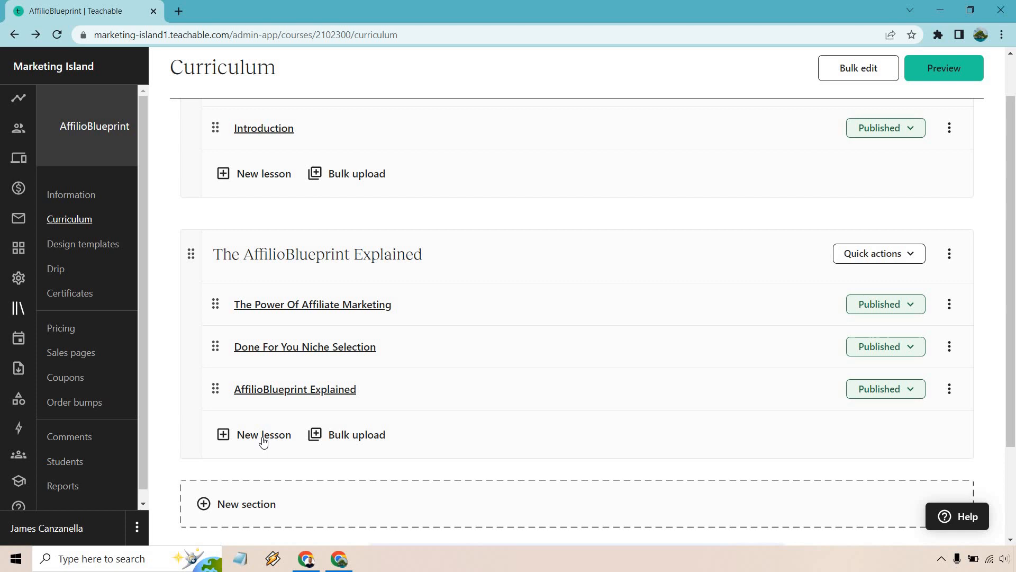
left_click(263, 433)
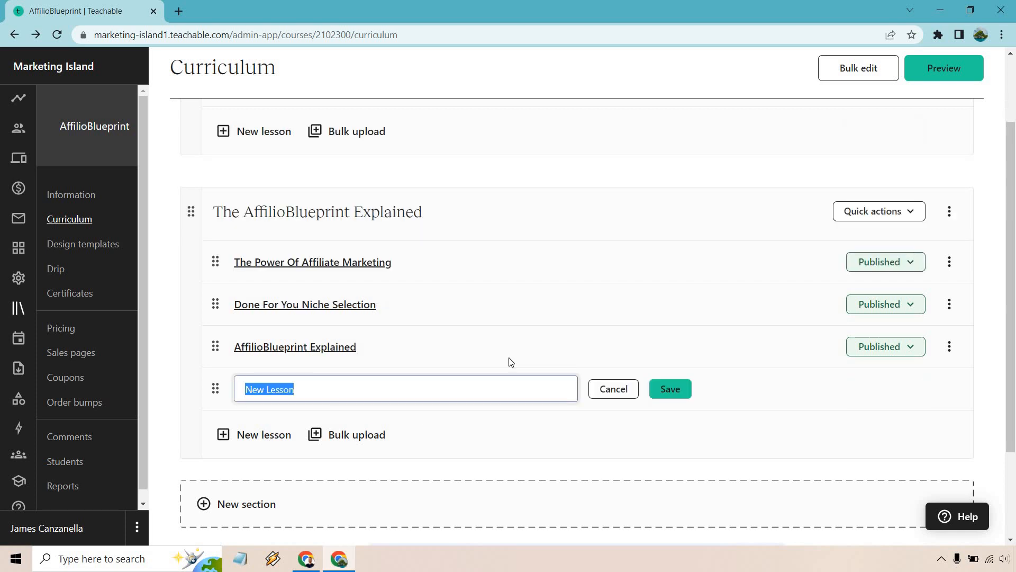
type("Quiz")
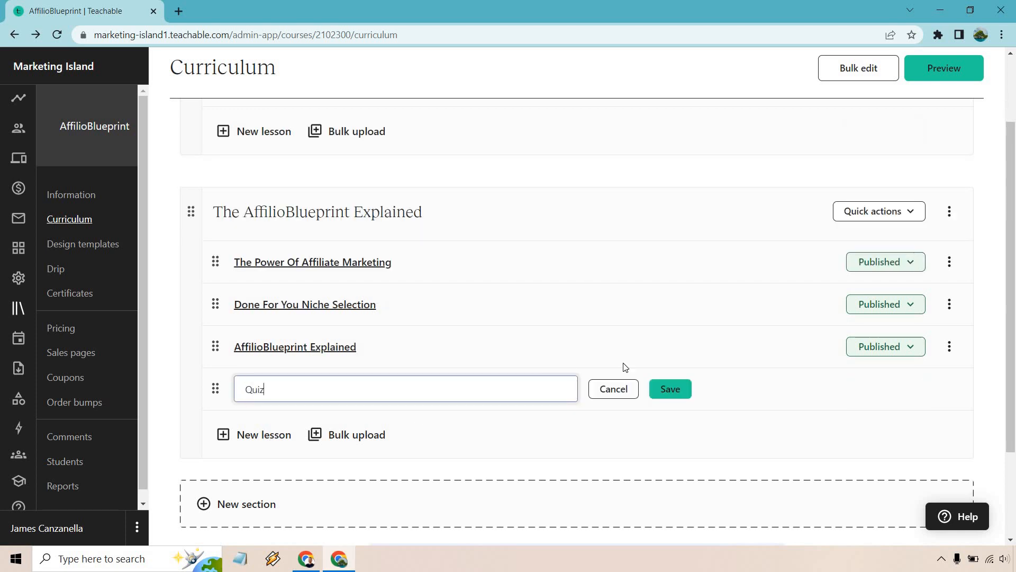
left_click(669, 388)
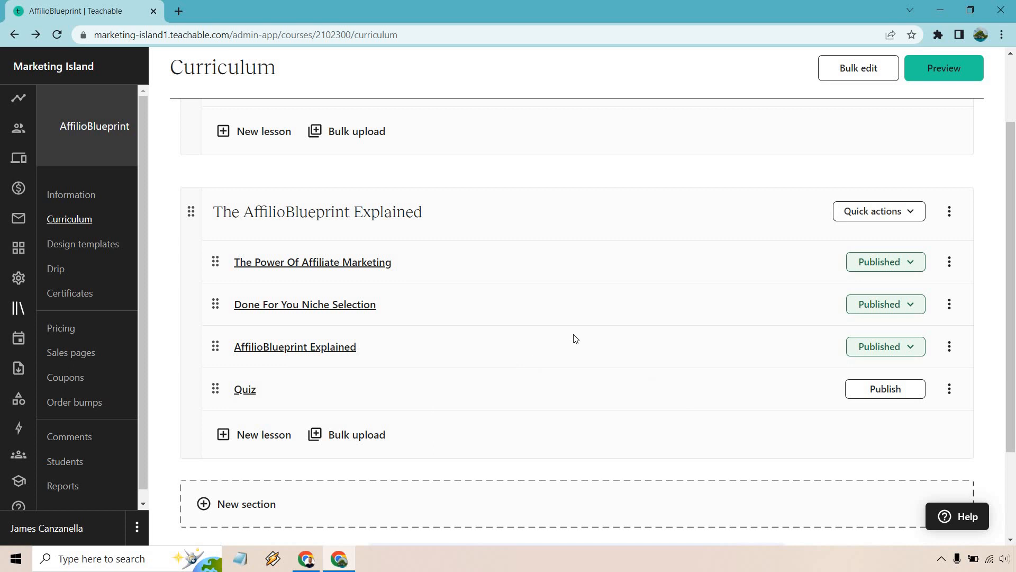
mouse_move(510, 257)
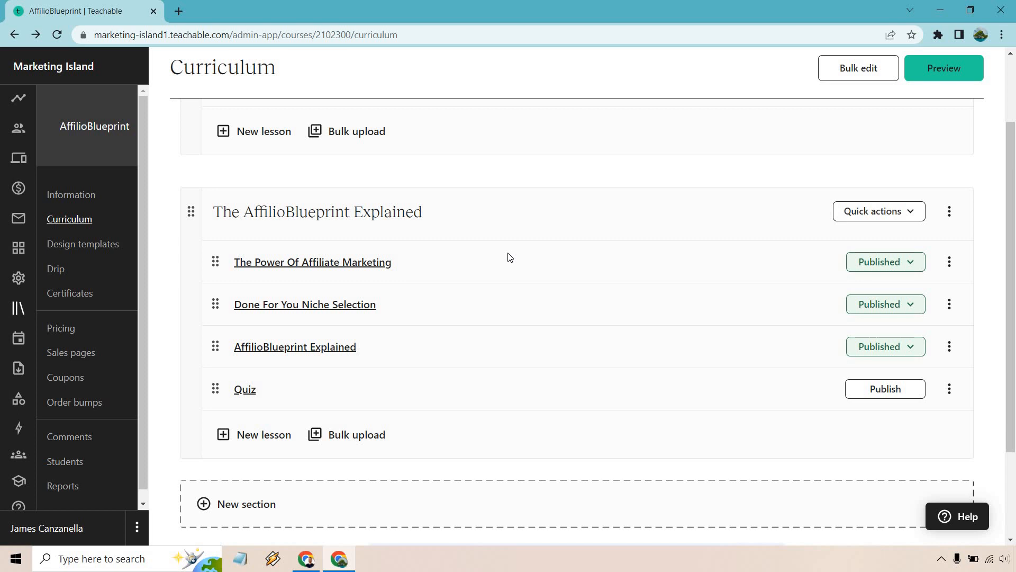
mouse_move(264, 399)
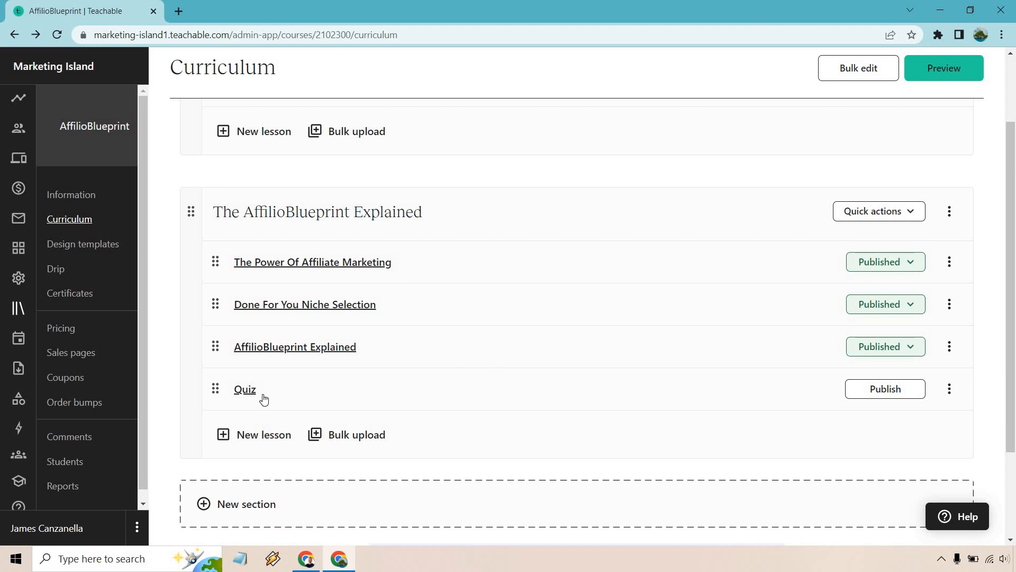
- Enter the Quiz lesson editor and bring up the Add content choices
left_click(244, 388)
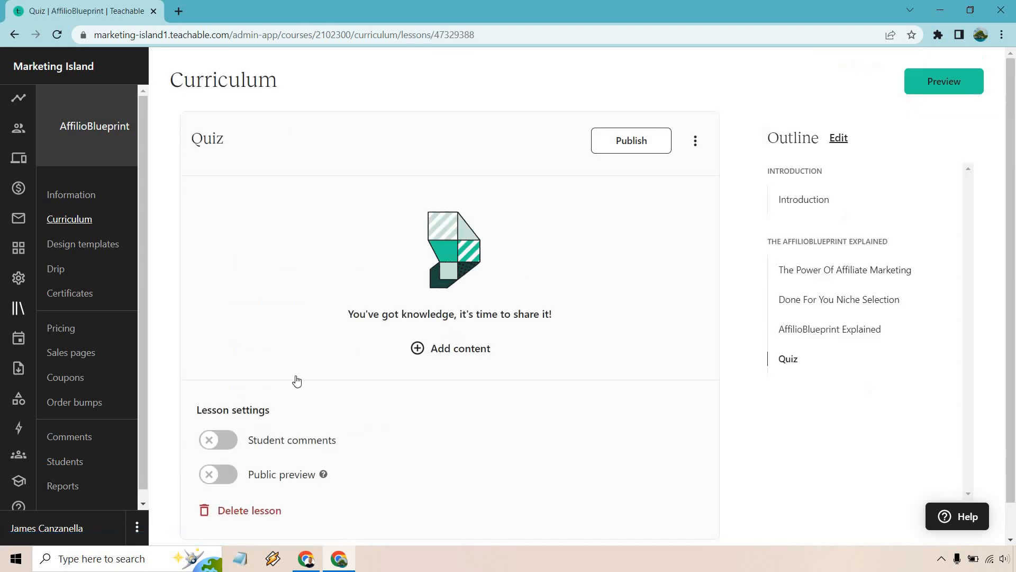
mouse_move(498, 275)
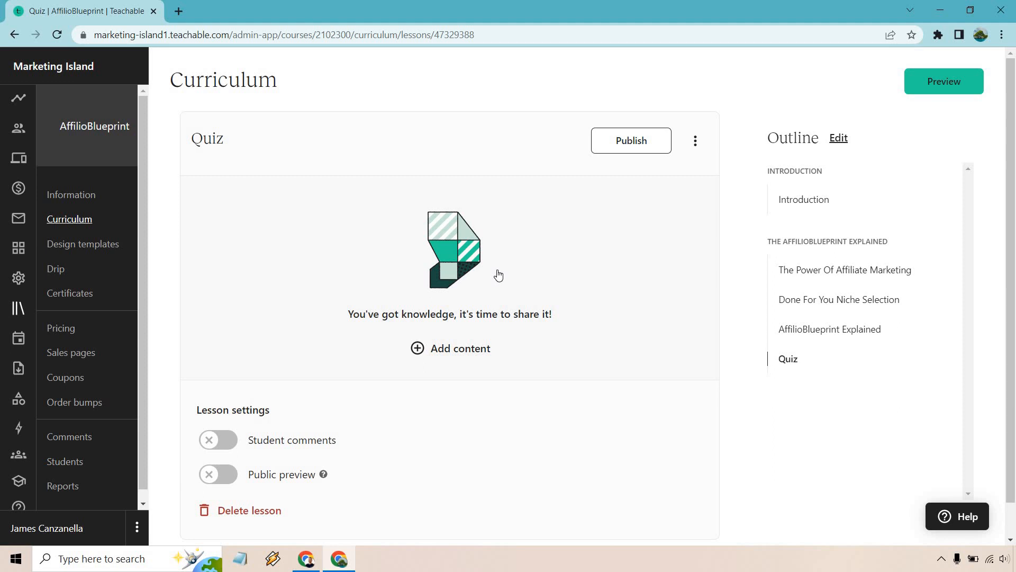
mouse_move(355, 478)
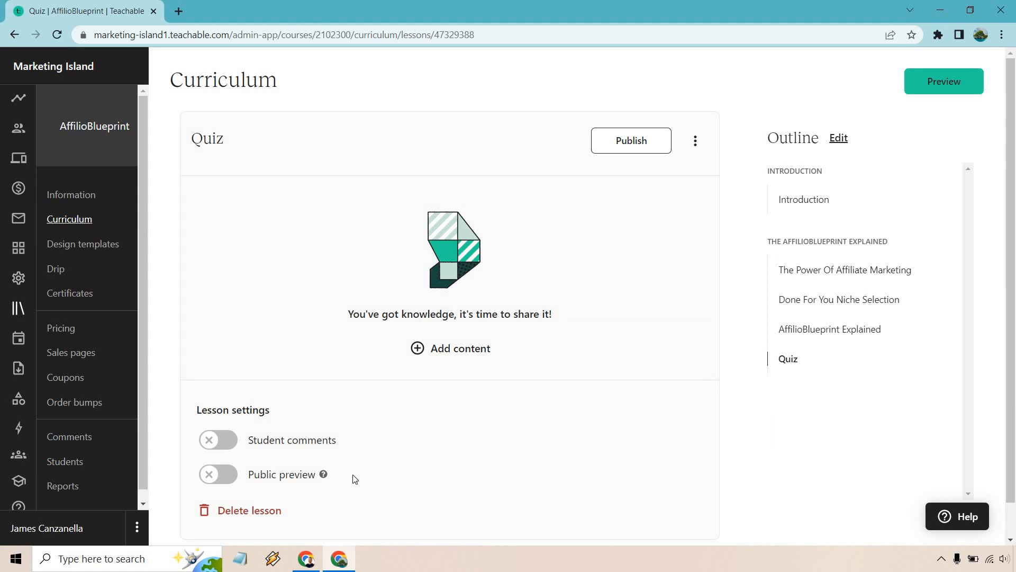
mouse_move(458, 253)
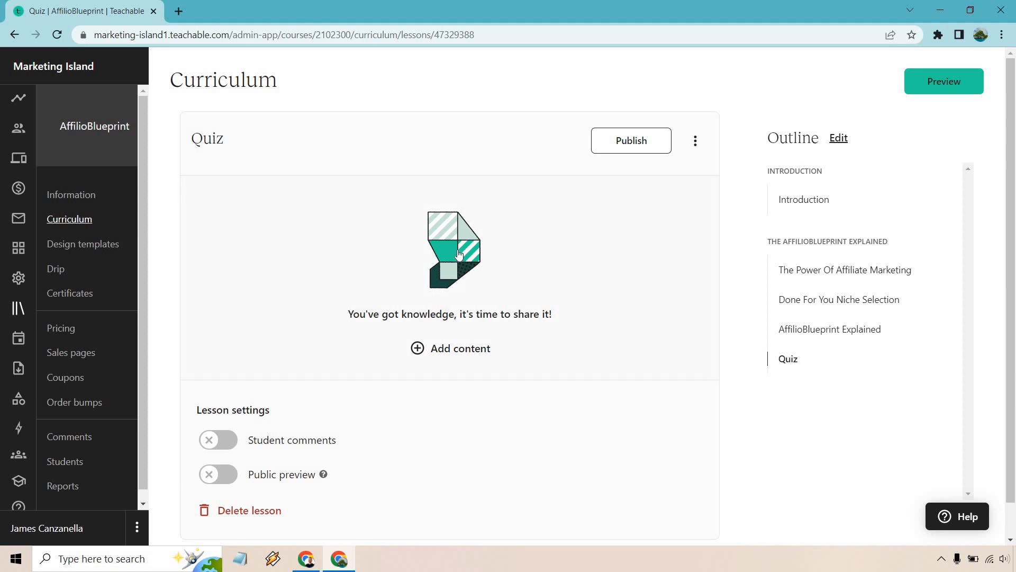
left_click(450, 348)
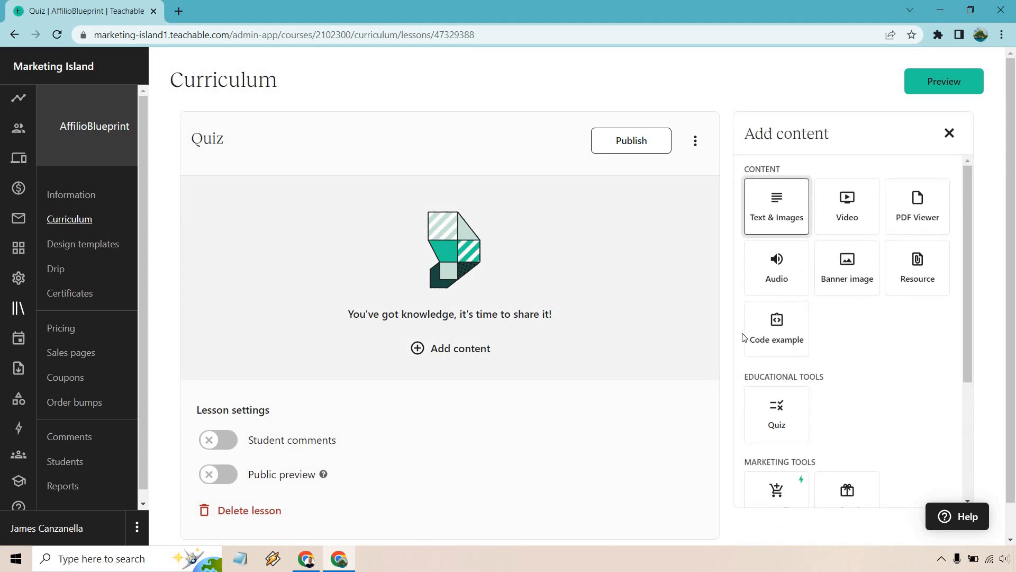
mouse_move(776, 415)
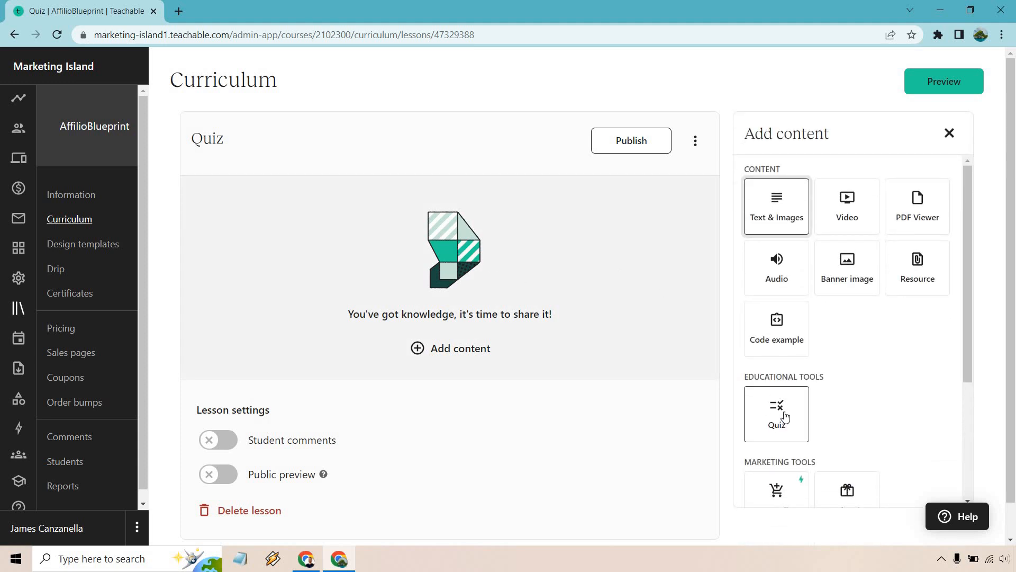
- Add a Quiz block from Educational Tools, giving a blank first question with four answers
left_click(775, 414)
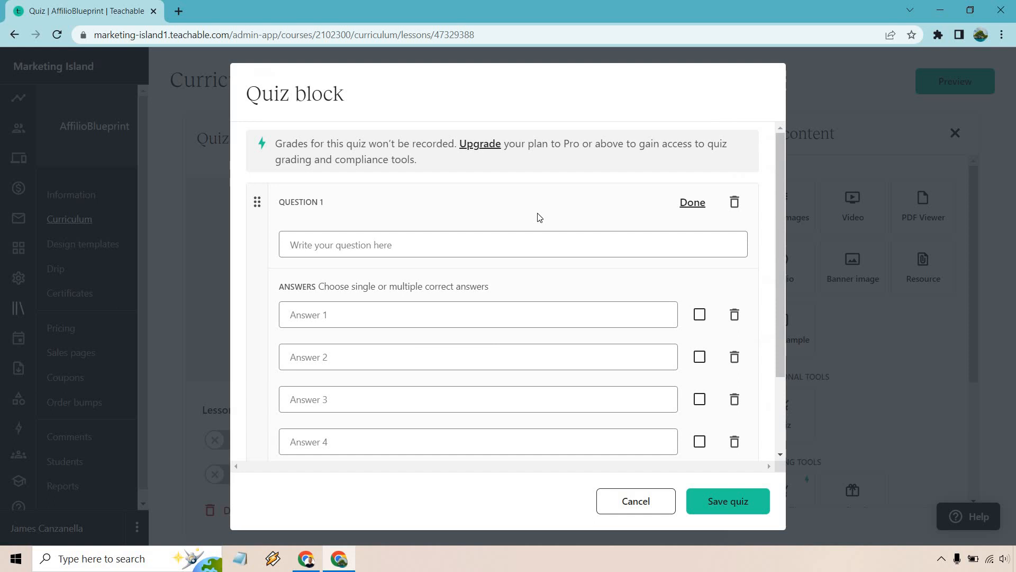
mouse_move(542, 185)
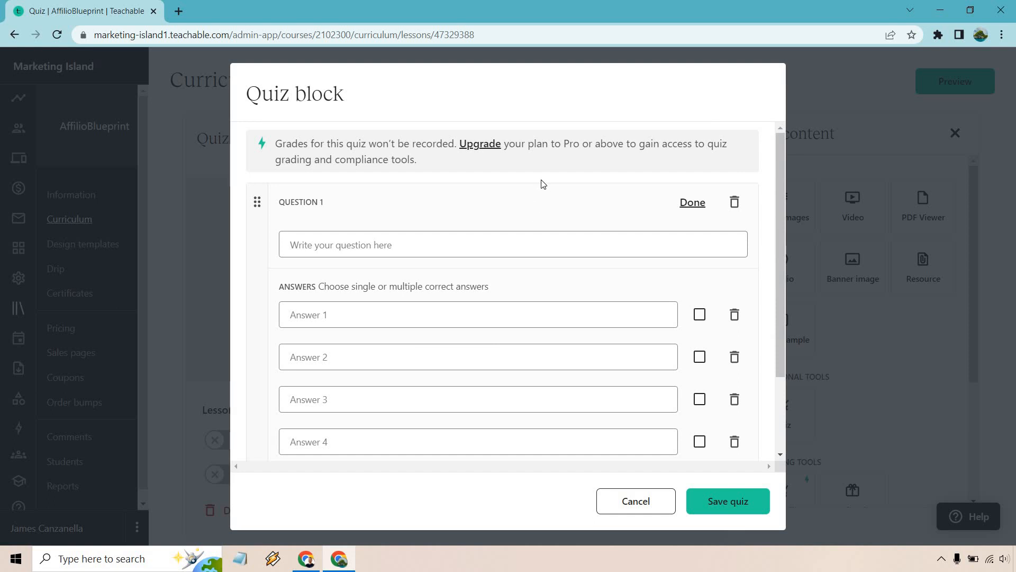
mouse_move(585, 161)
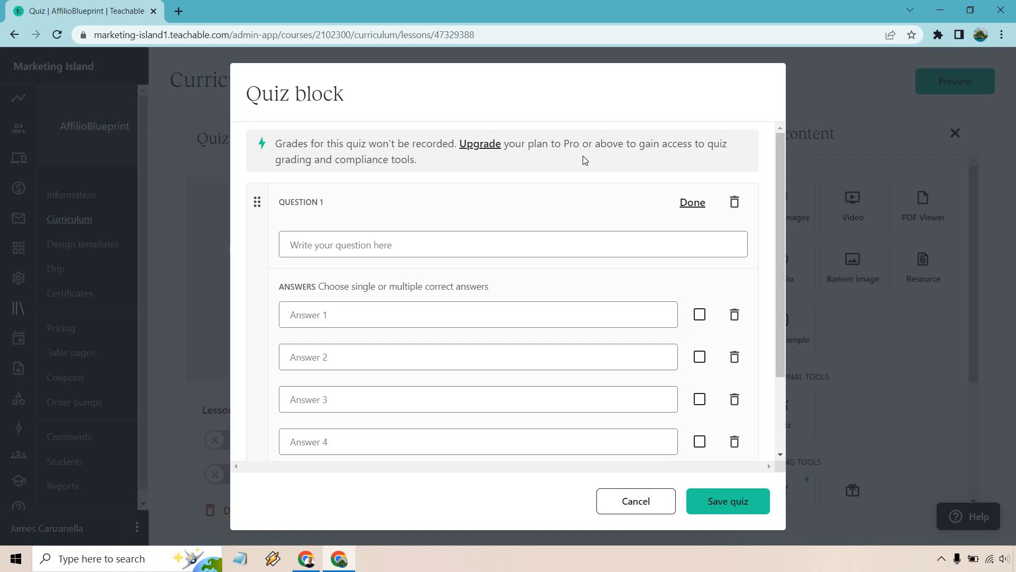
scroll("down", 3)
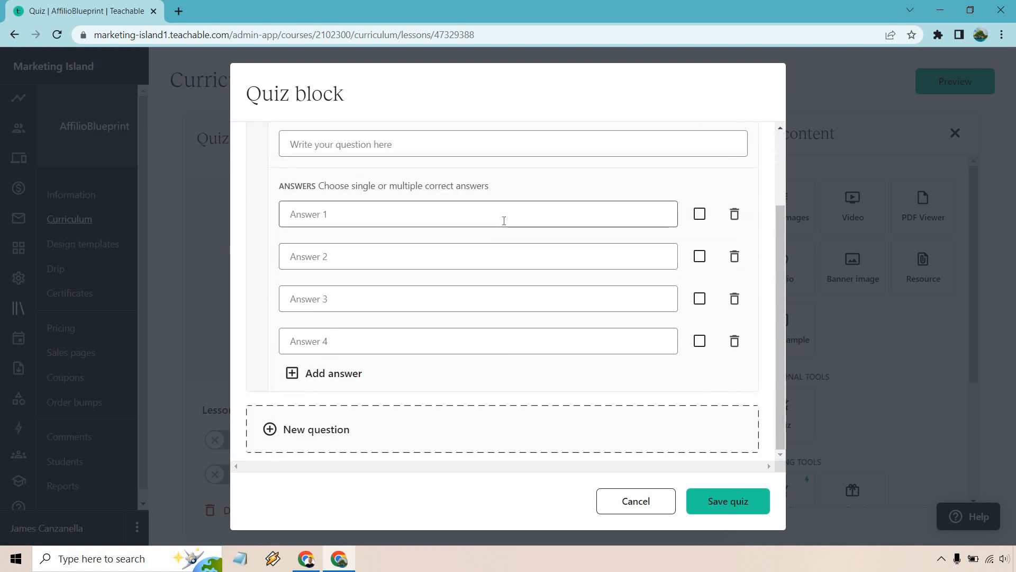
scroll("up", 3)
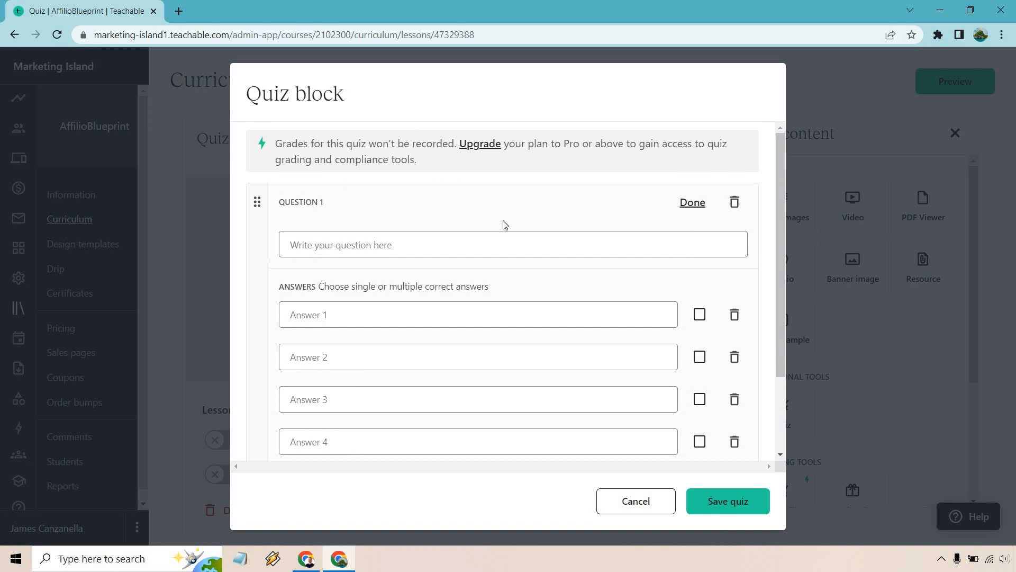
- Write 'Which statement best represents affiliate marketing?' with three answers, the mindset answer correct, and start question 2
type("Which statement best represents affiliate marketing?")
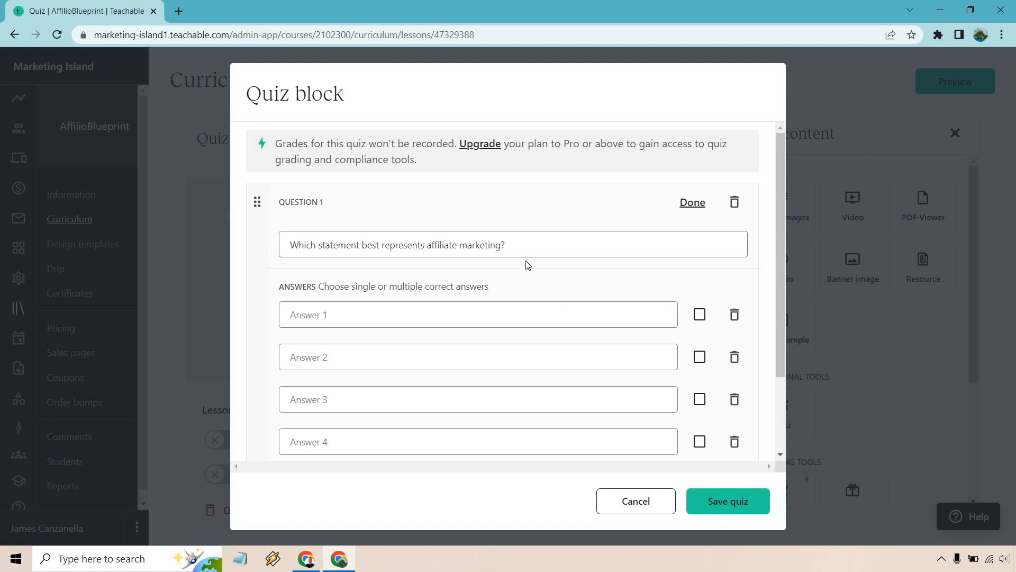
scroll("down", 3)
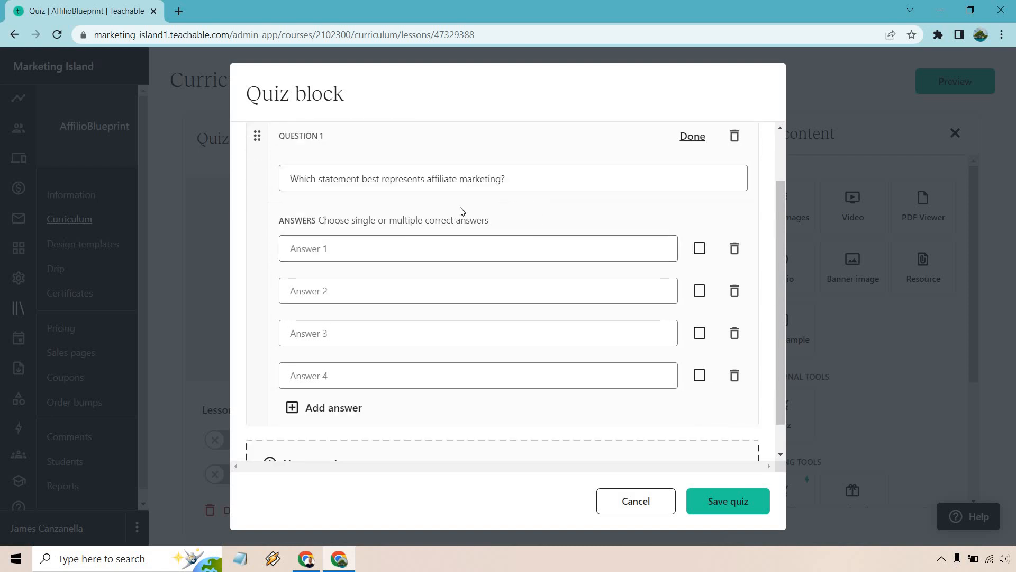
mouse_move(379, 223)
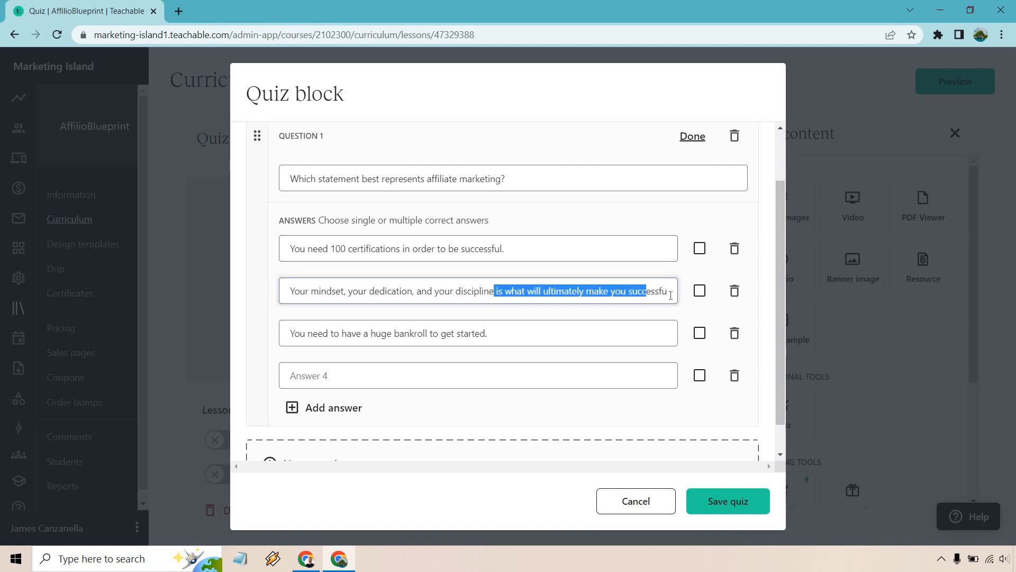
mouse_move(502, 325)
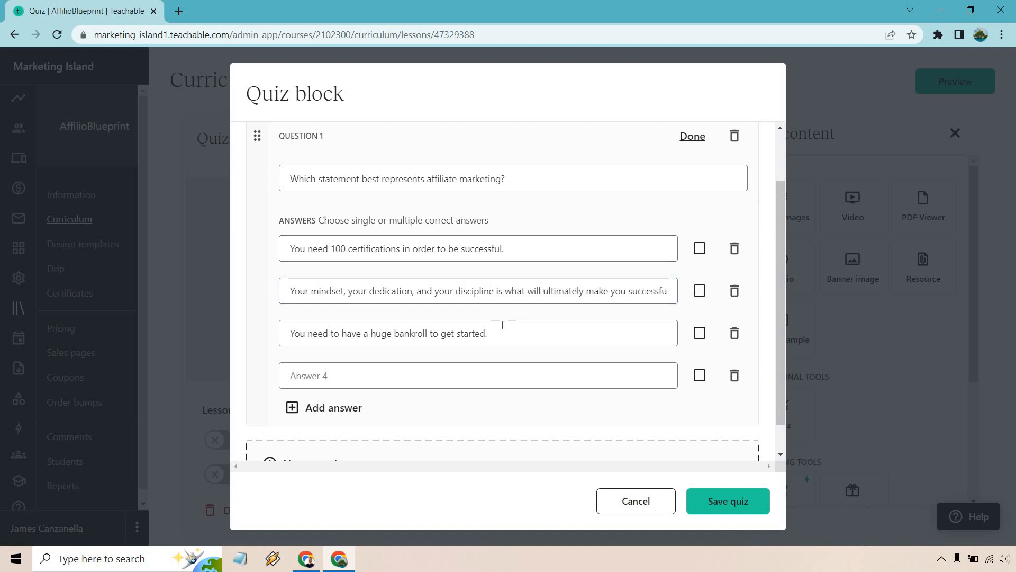
scroll("down", 3)
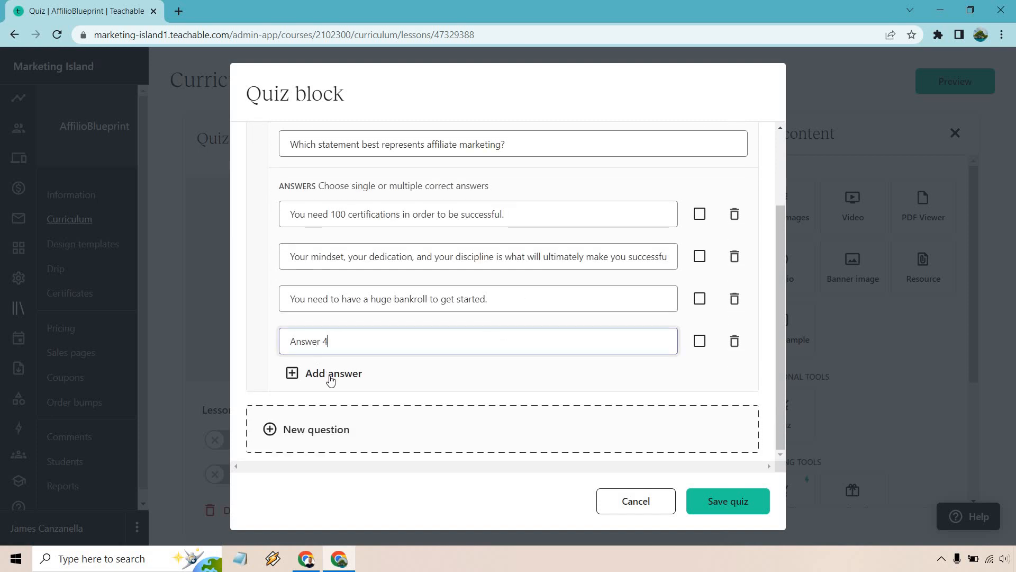
left_click(330, 372)
type("Answer whatever it is")
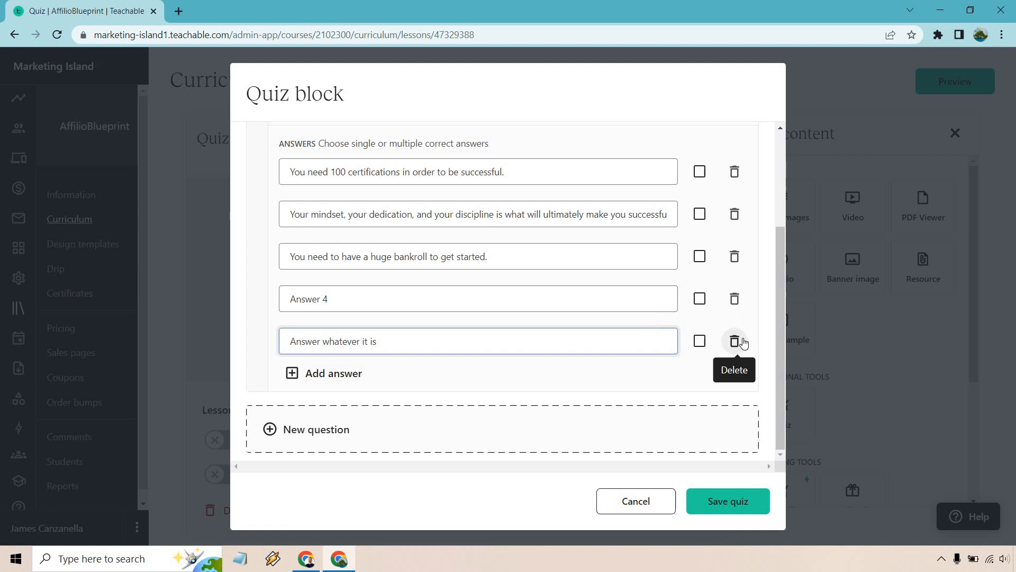
left_click(734, 340)
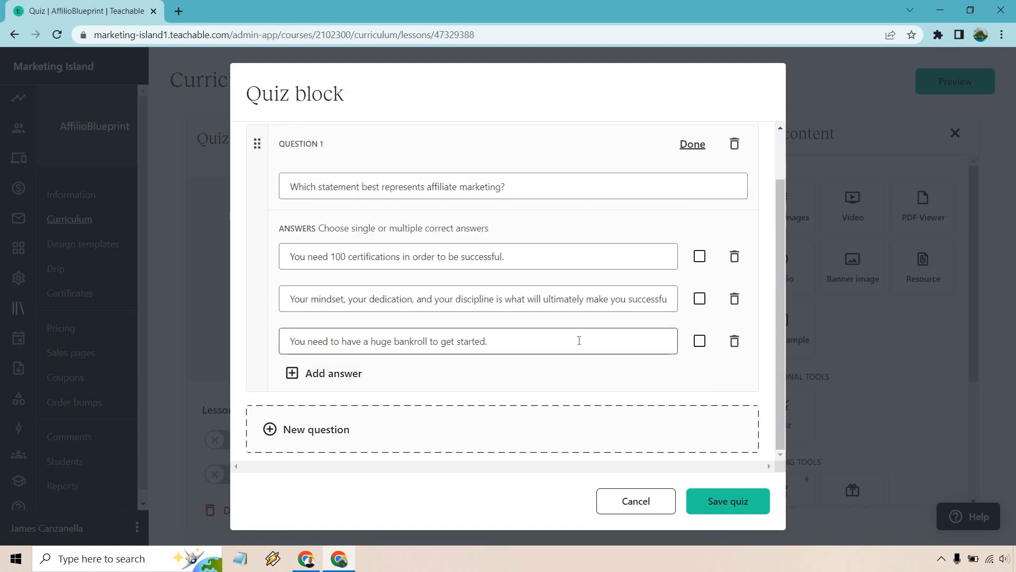
mouse_move(552, 317)
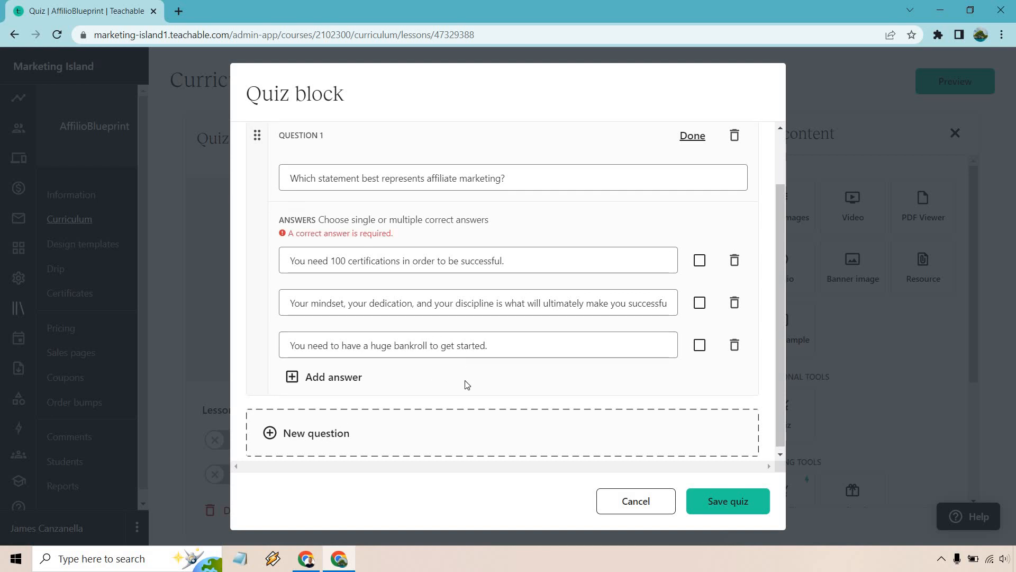
mouse_move(699, 303)
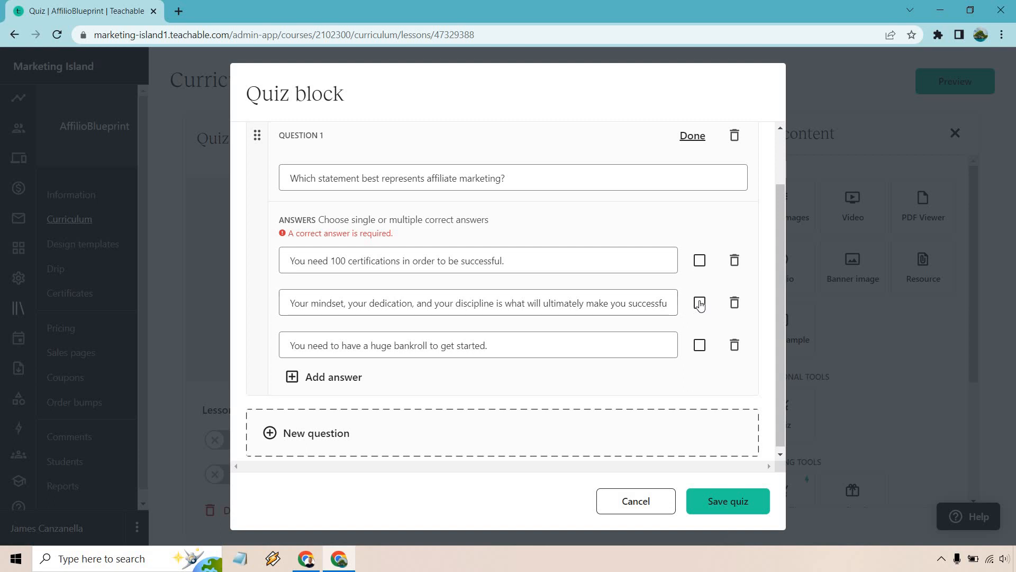
left_click(700, 301)
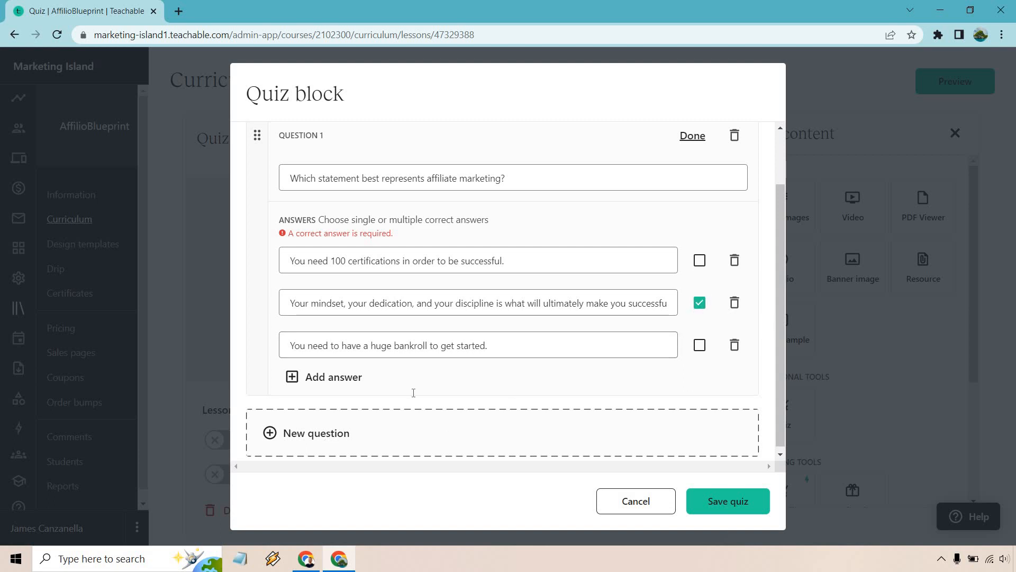
left_click(313, 433)
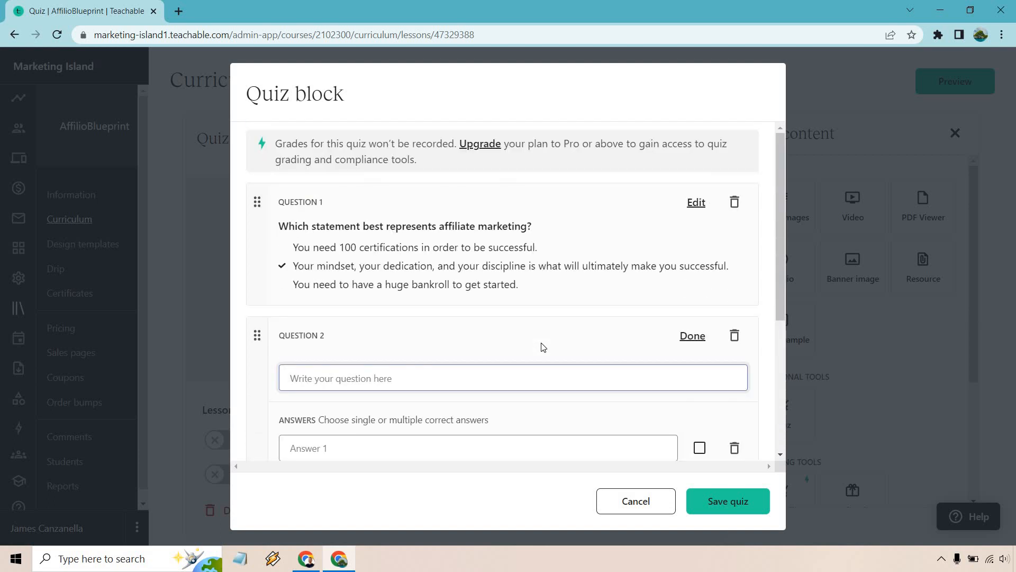
- Write the resourceful-affiliate question with three answers all marked correct and finish it
scroll("down", 3)
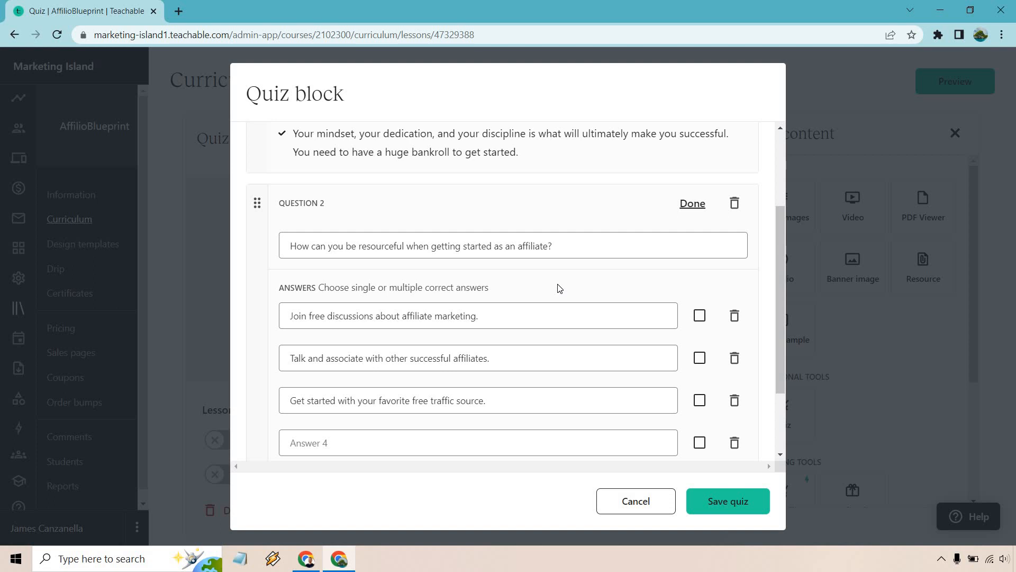
scroll("down", 3)
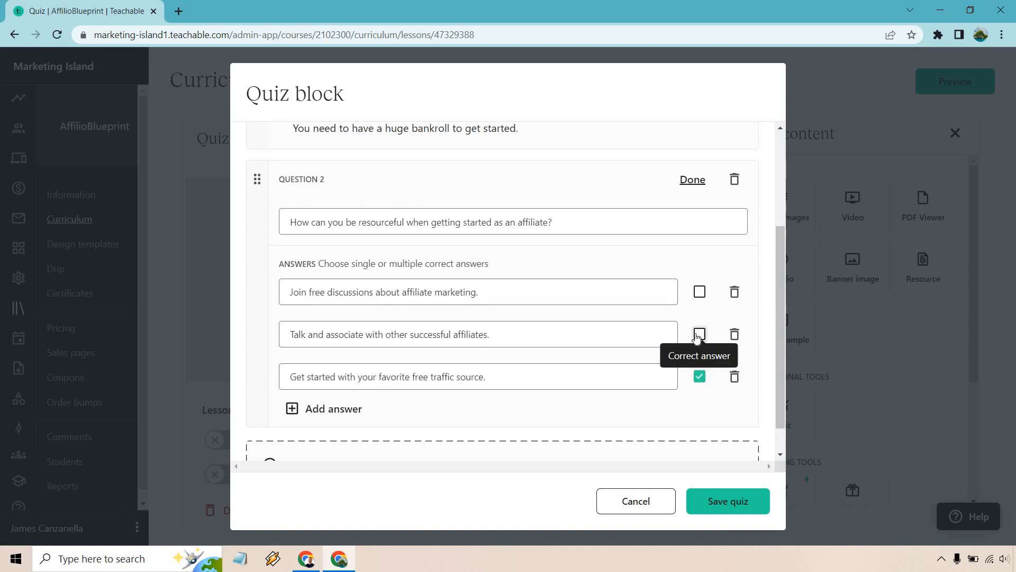
left_click(691, 179)
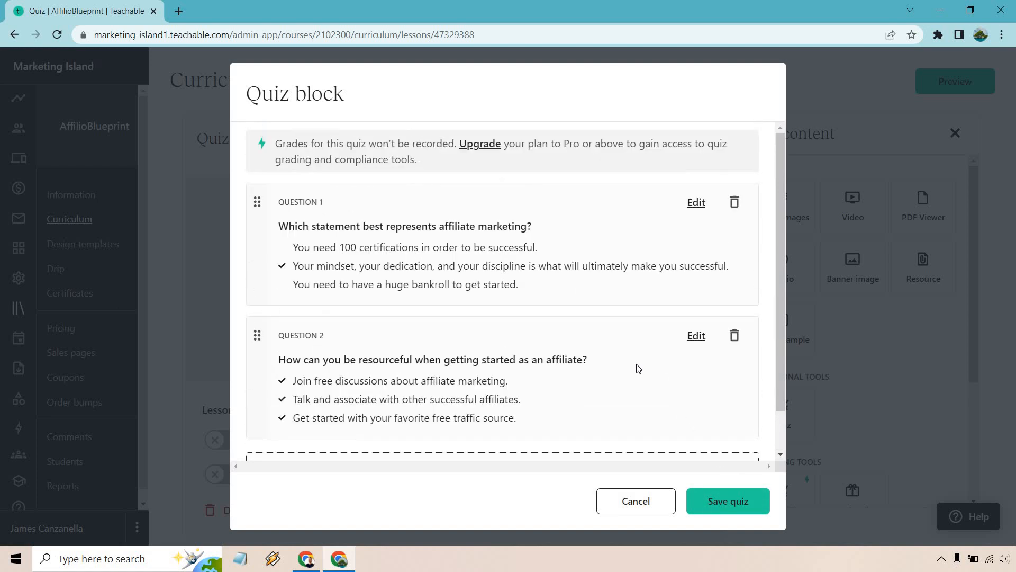
mouse_move(726, 506)
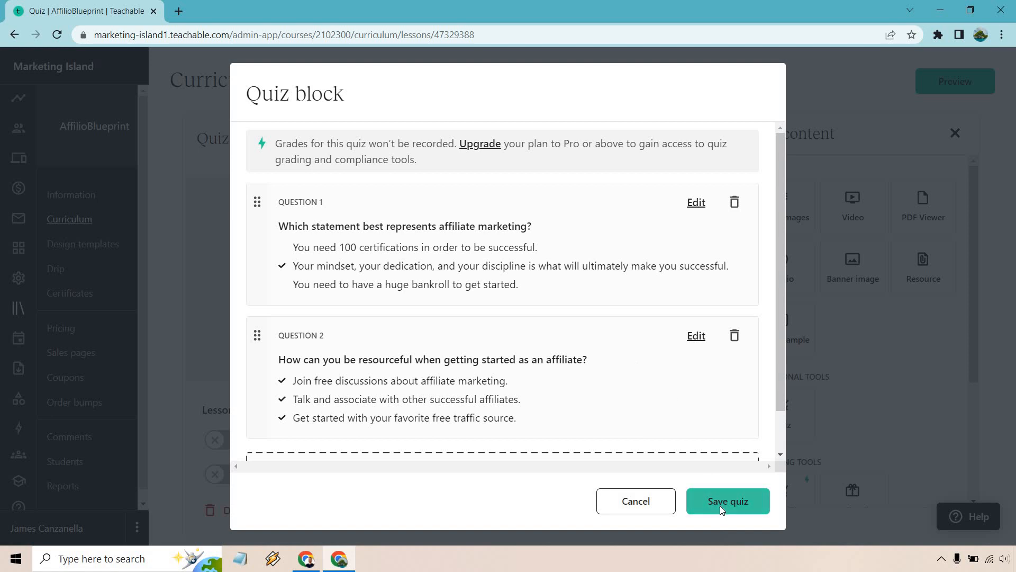
- Save the quiz into the lesson and publish the Quiz lesson
left_click(727, 501)
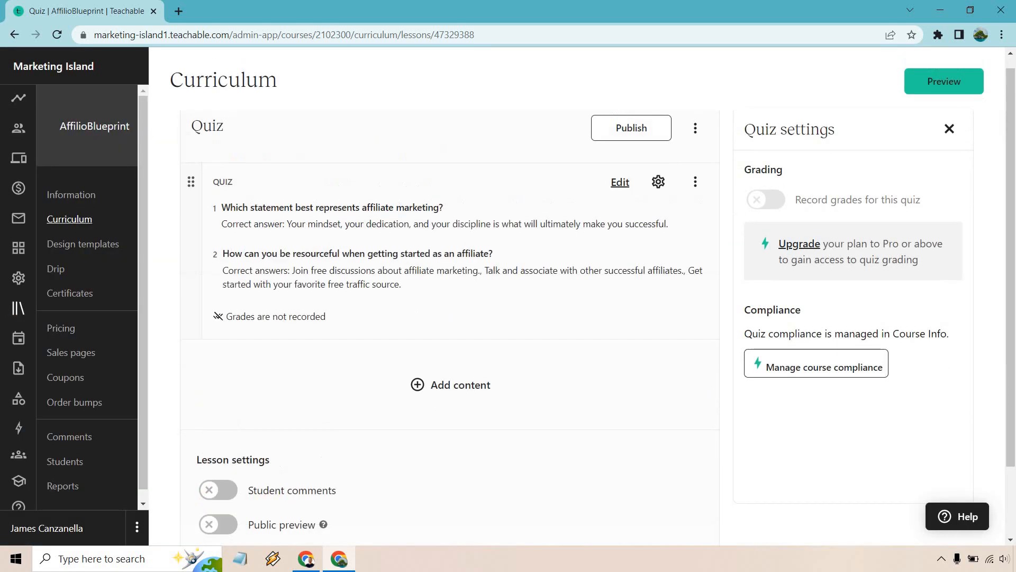
mouse_move(978, 258)
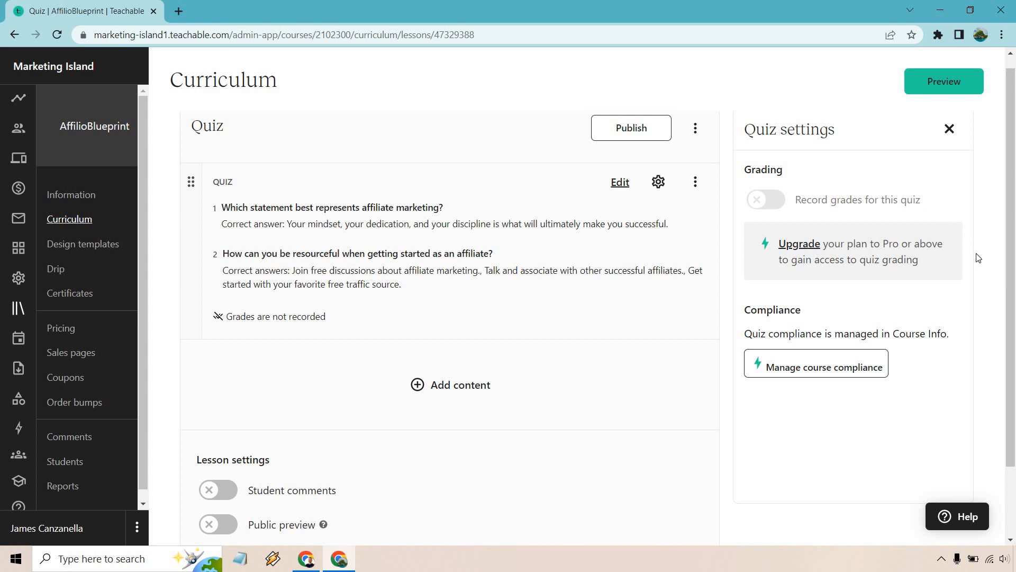
mouse_move(609, 130)
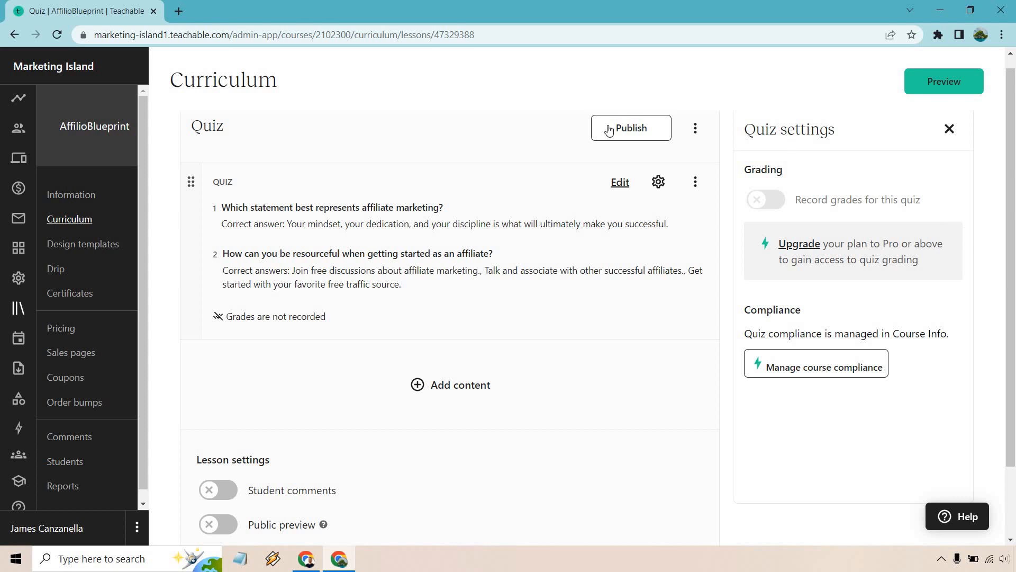
left_click(630, 128)
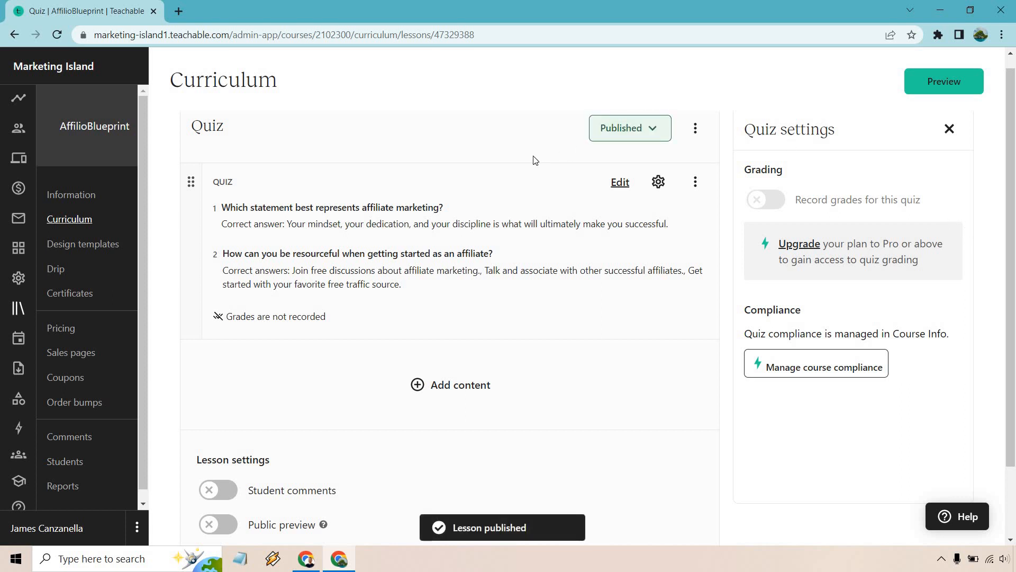
mouse_move(943, 82)
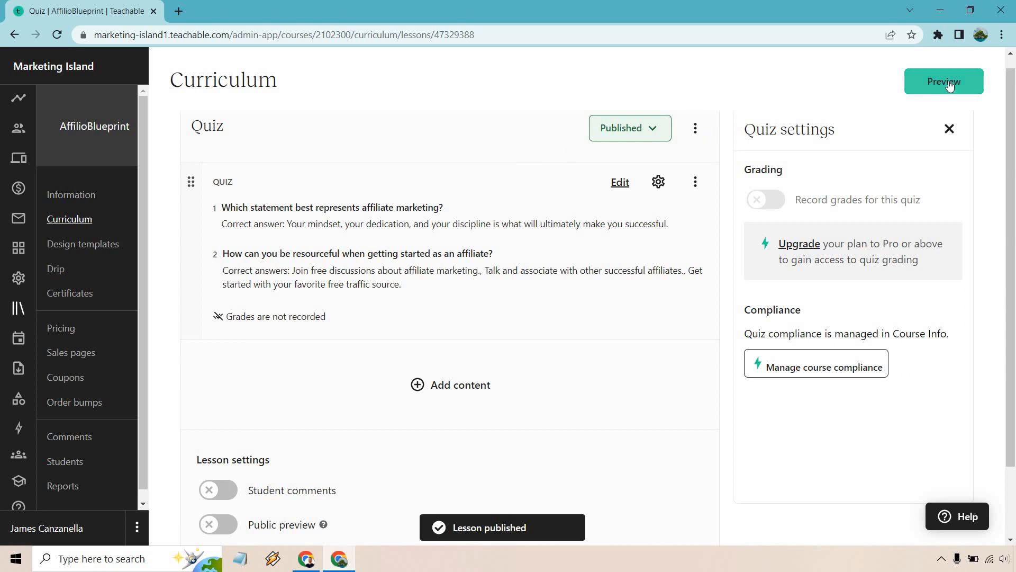
- Preview as a student, answer and check question 1 with the mindset answer, then answer and check question 2
left_click(943, 82)
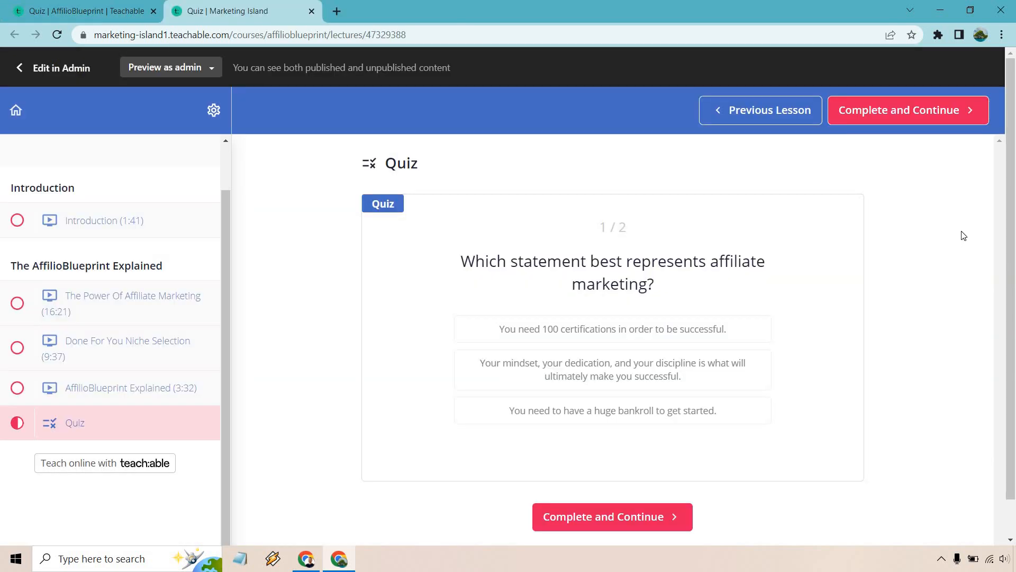
left_click(612, 369)
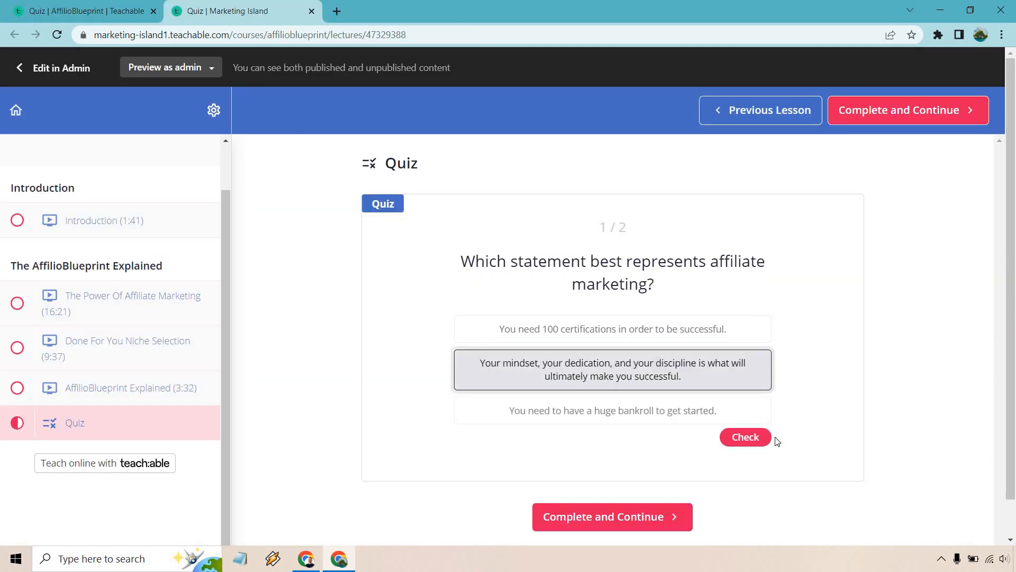
left_click(744, 437)
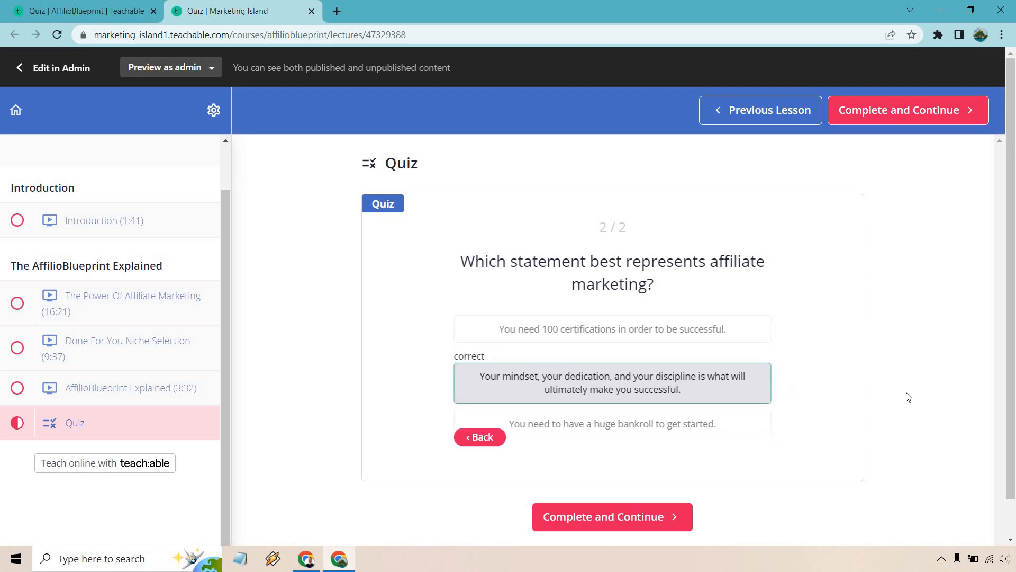
left_click(479, 437)
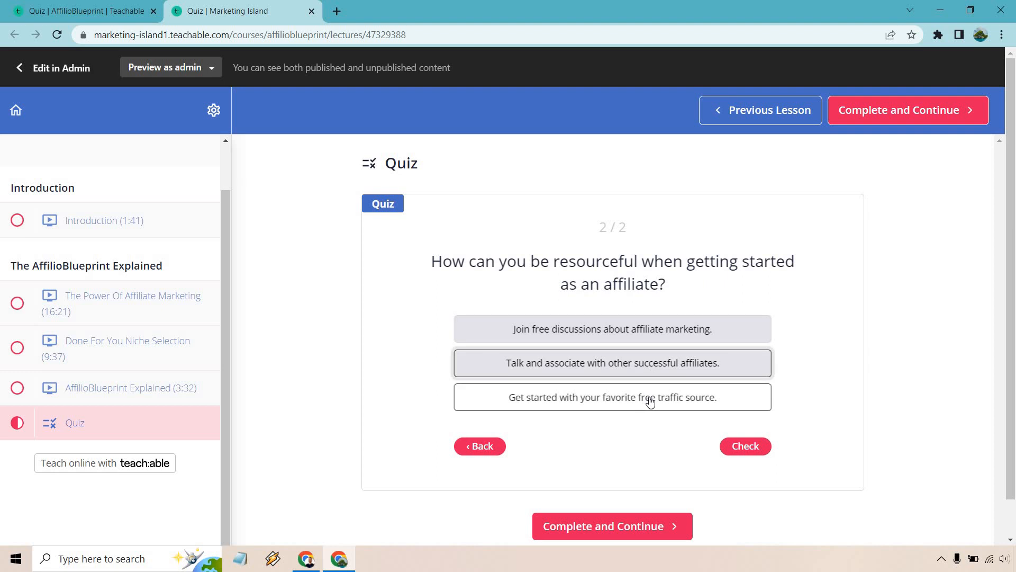
left_click(610, 396)
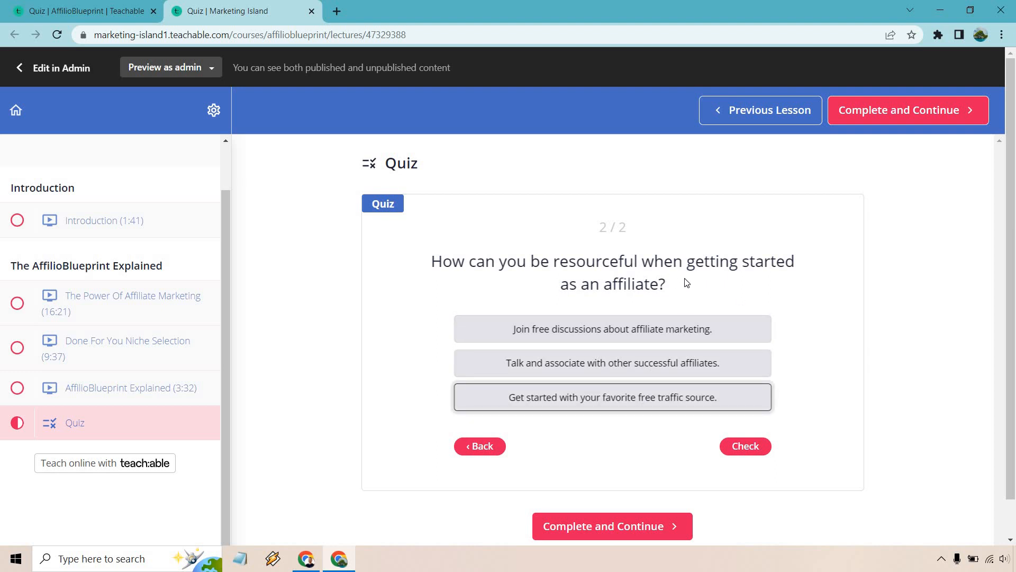
mouse_move(709, 284)
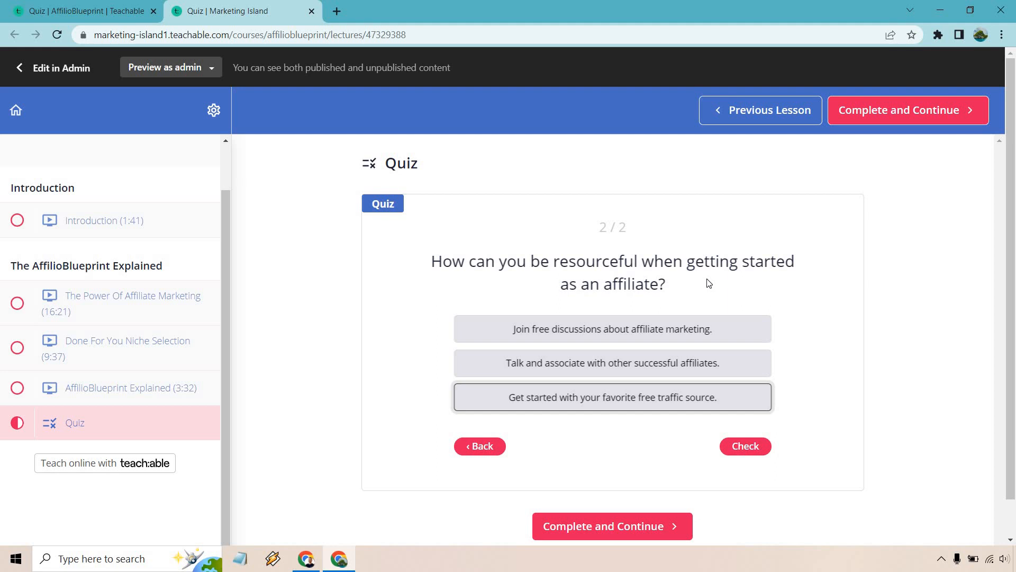
left_click(743, 446)
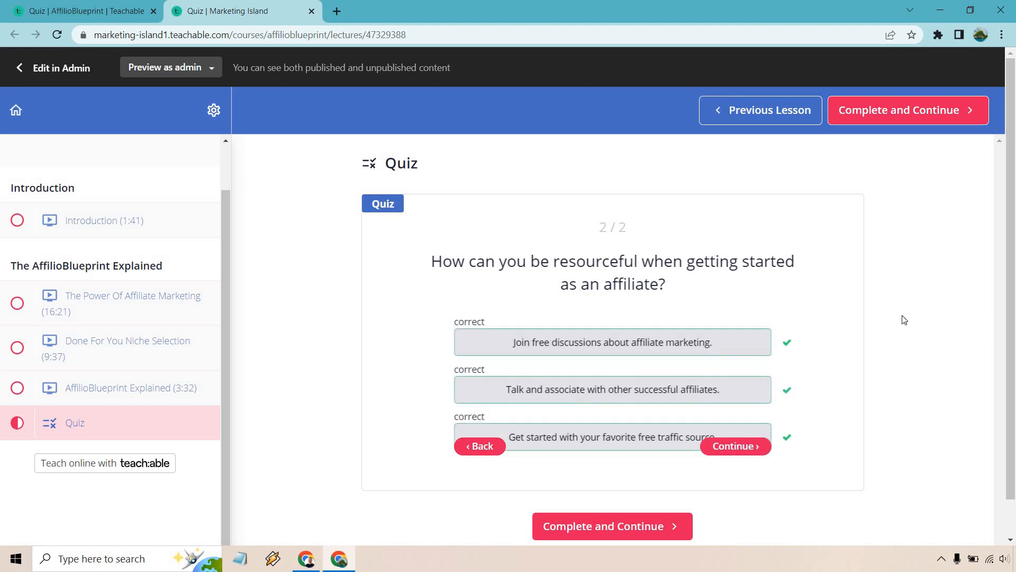
mouse_move(928, 305)
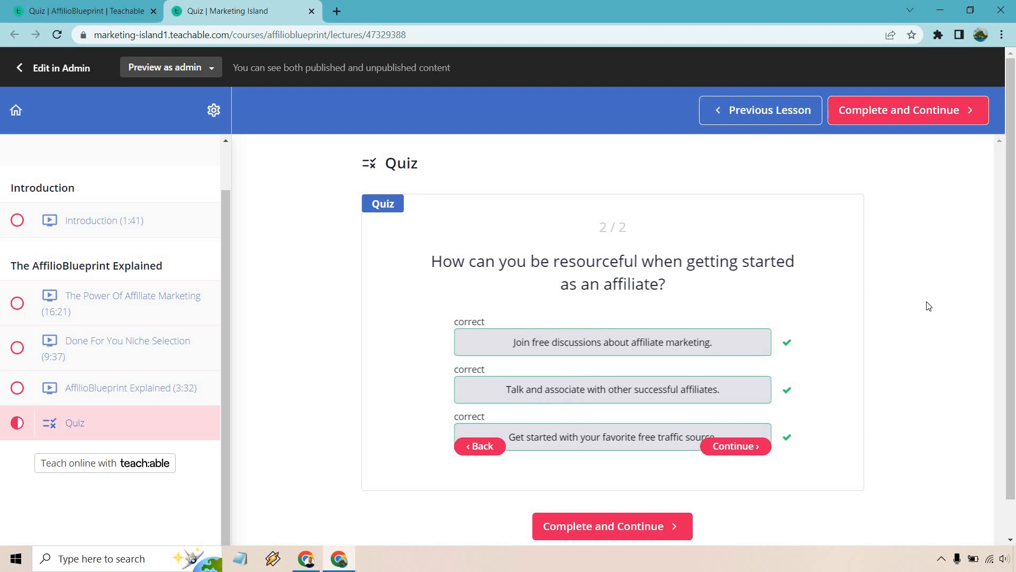
mouse_move(672, 525)
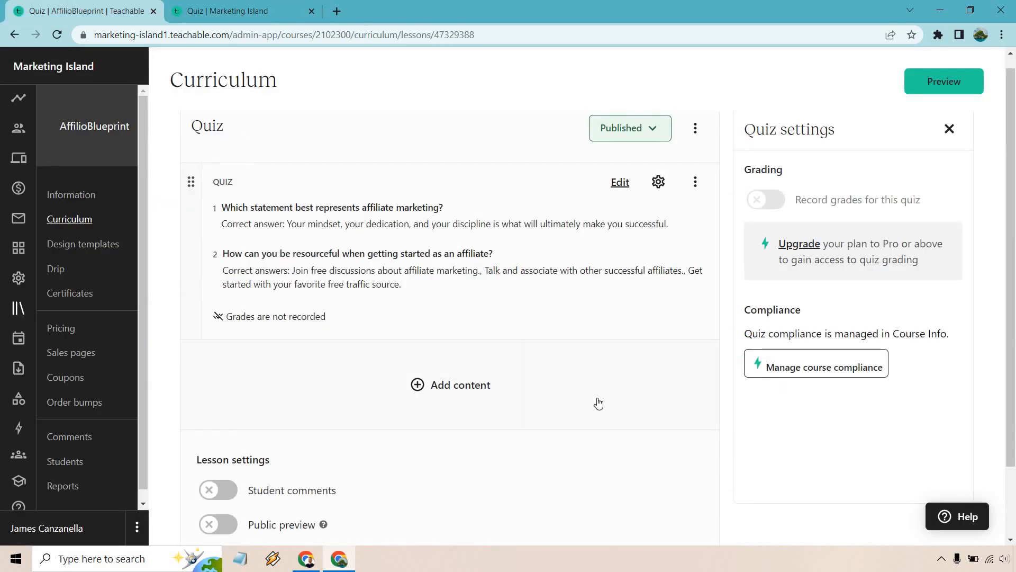
mouse_move(619, 384)
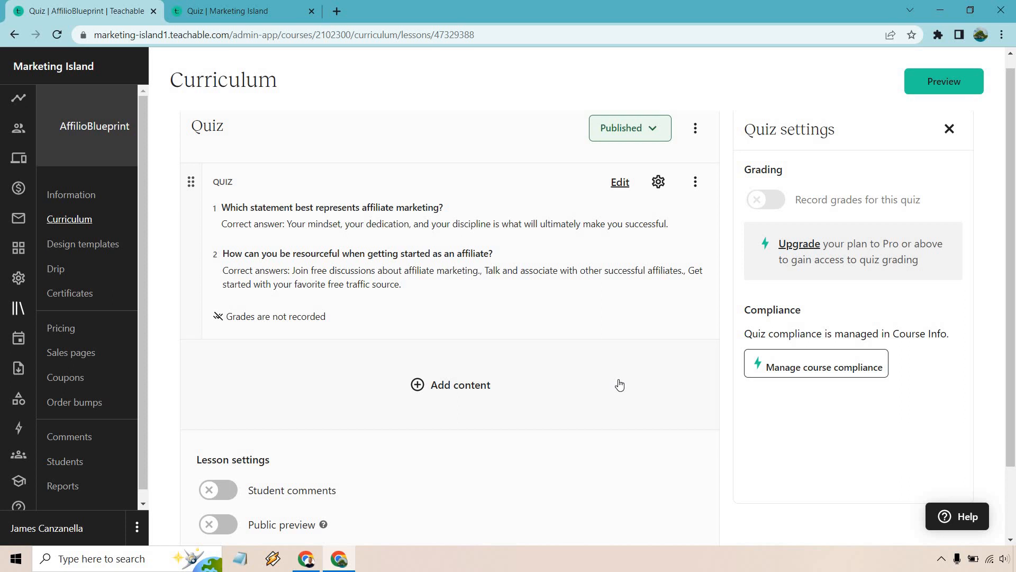
mouse_move(699, 198)
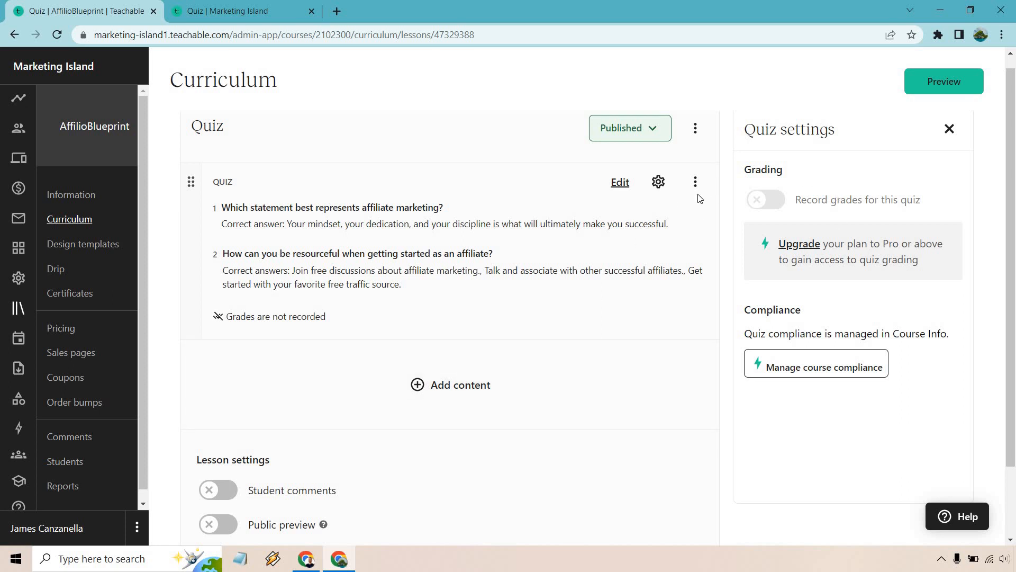
mouse_move(994, 213)
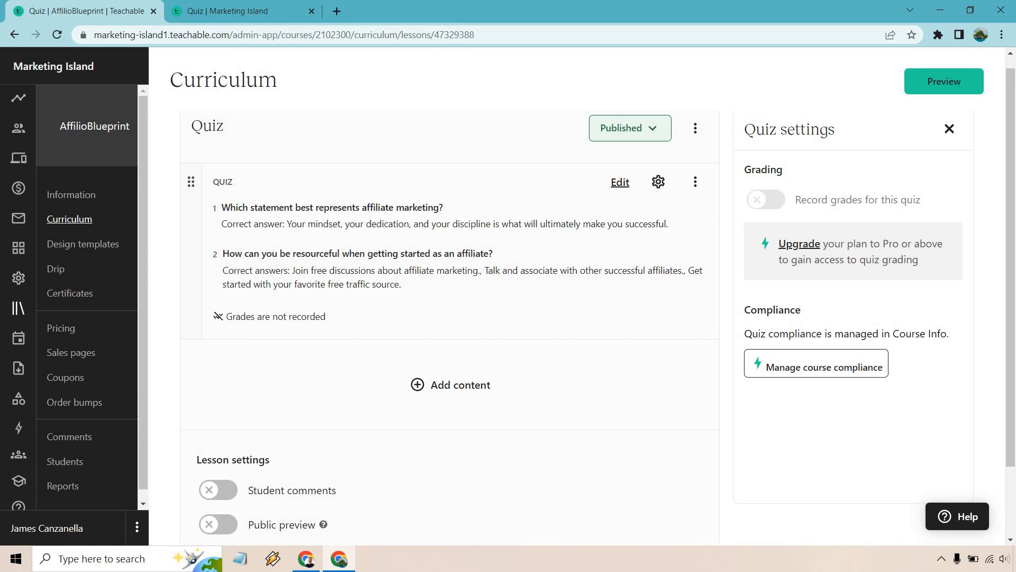
mouse_move(993, 212)
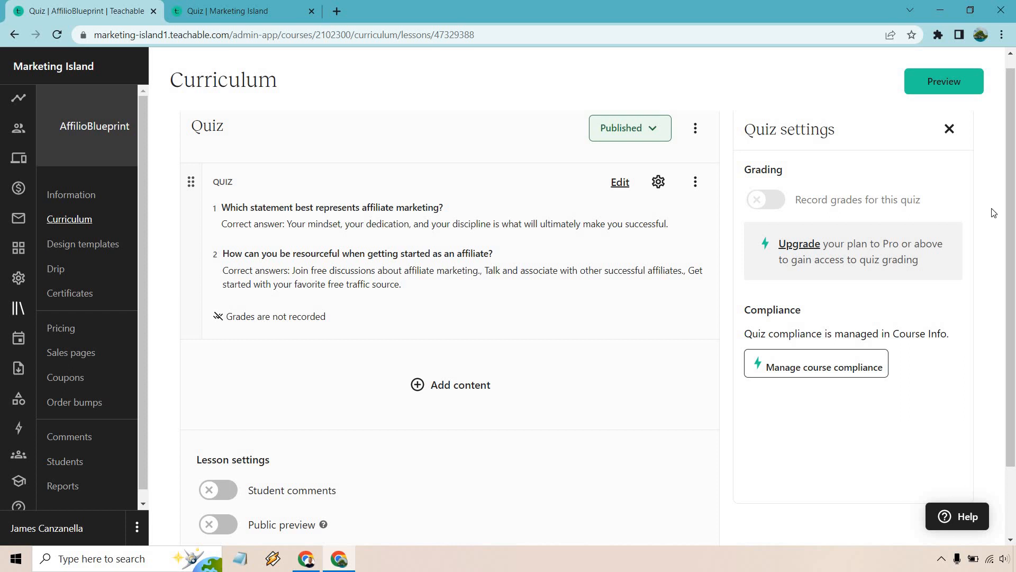